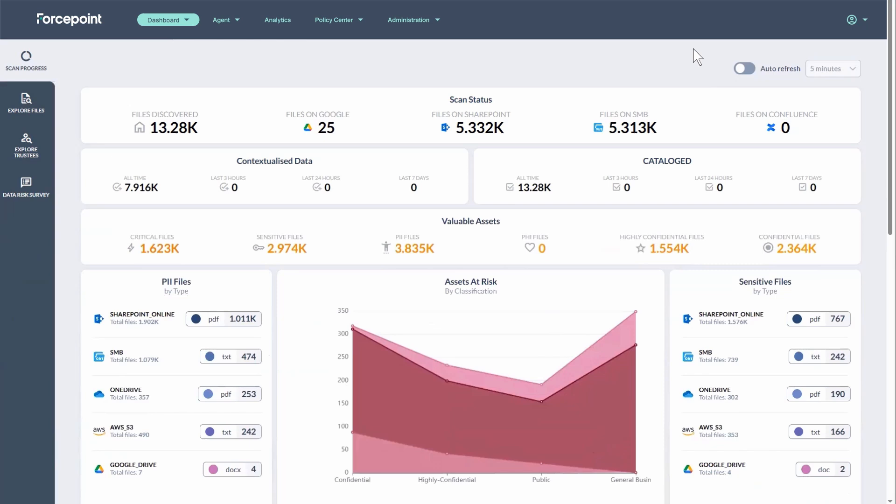
Scroll through the current page, then open Administration's Pattern Matching rules table.
{"action": "scroll", "scroll_direction": "down", "scroll_amount": 3}
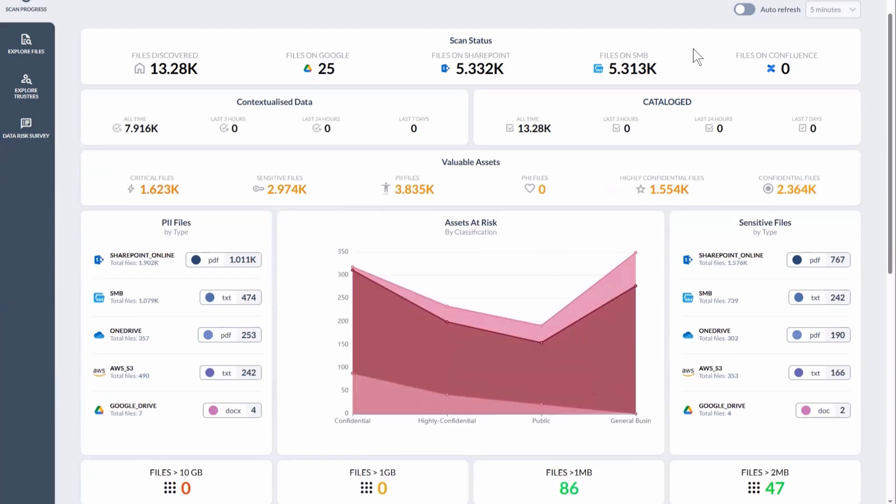
{"action": "scroll", "scroll_direction": "down", "scroll_amount": 3}
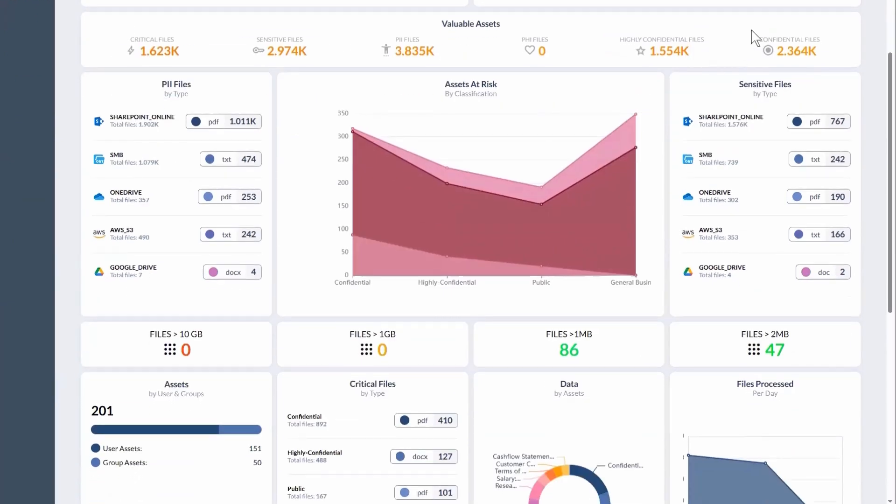
{"action": "scroll", "scroll_direction": "down", "scroll_amount": 3}
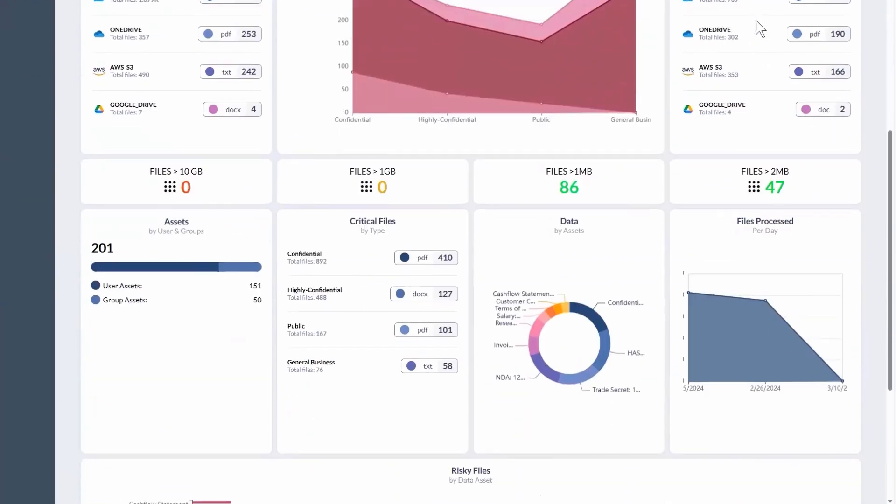
{"action": "scroll", "scroll_direction": "down", "scroll_amount": 3}
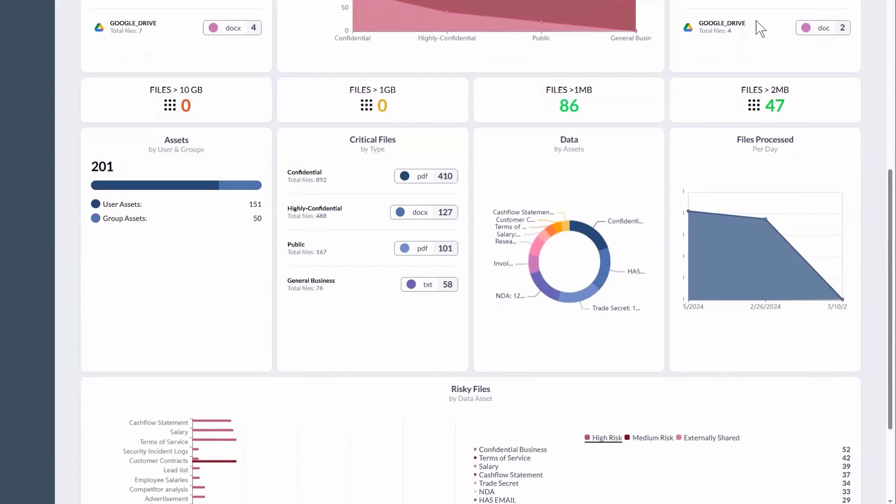
{"action": "scroll", "scroll_direction": "down", "scroll_amount": 3}
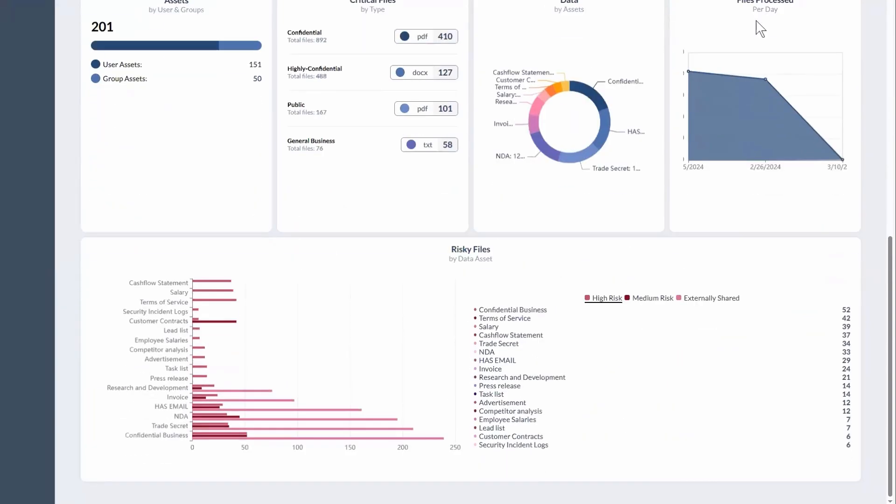
{"action": "scroll", "scroll_direction": "up", "scroll_amount": 3}
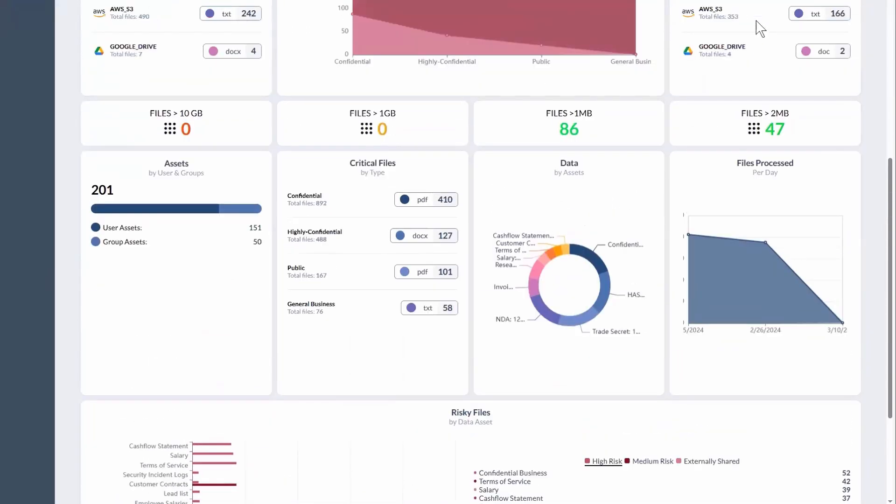
{"action": "scroll", "scroll_direction": "up", "scroll_amount": 3}
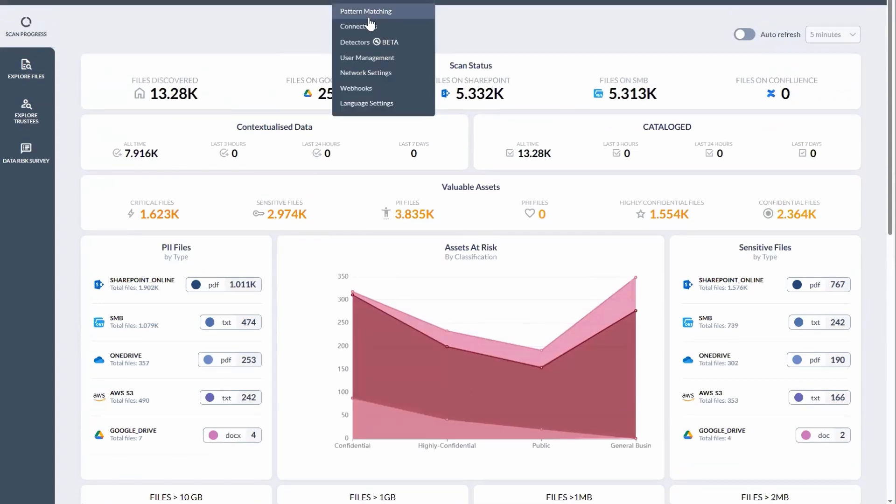
{"action": "left_click", "coordinate": [366, 11]}
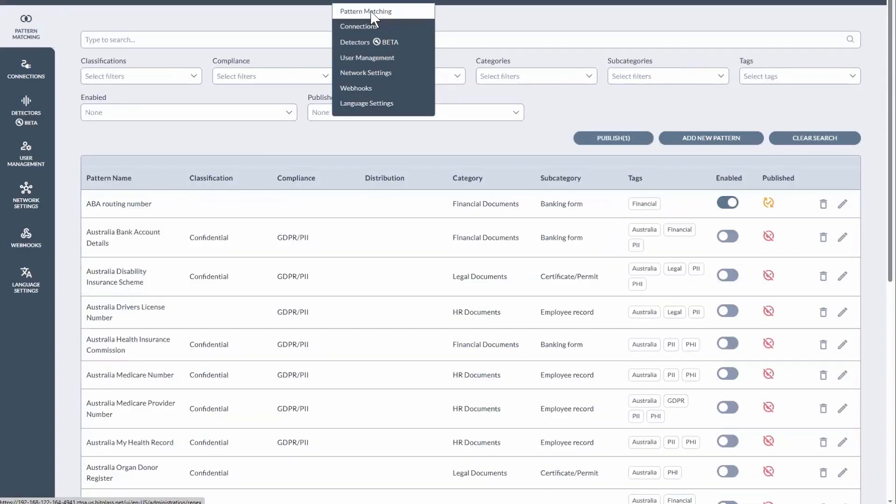
{"action": "left_click", "coordinate": [206, 231]}
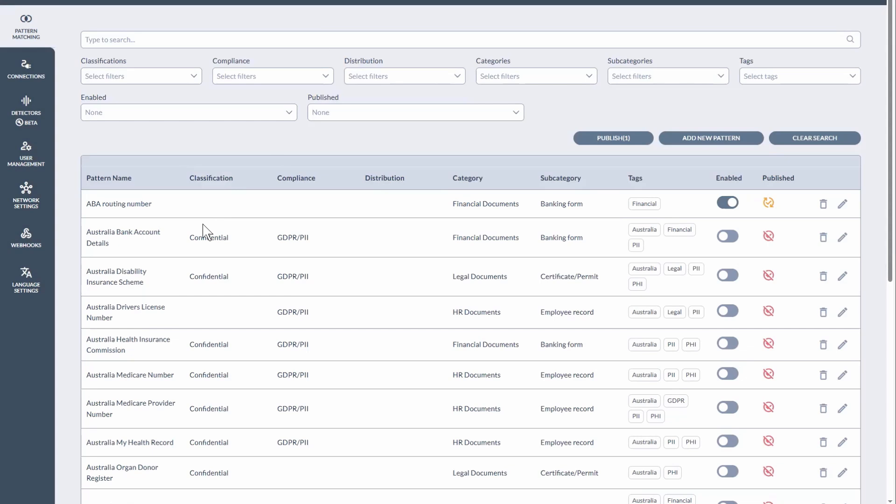
{"action": "mouse_move", "coordinate": [218, 230]}
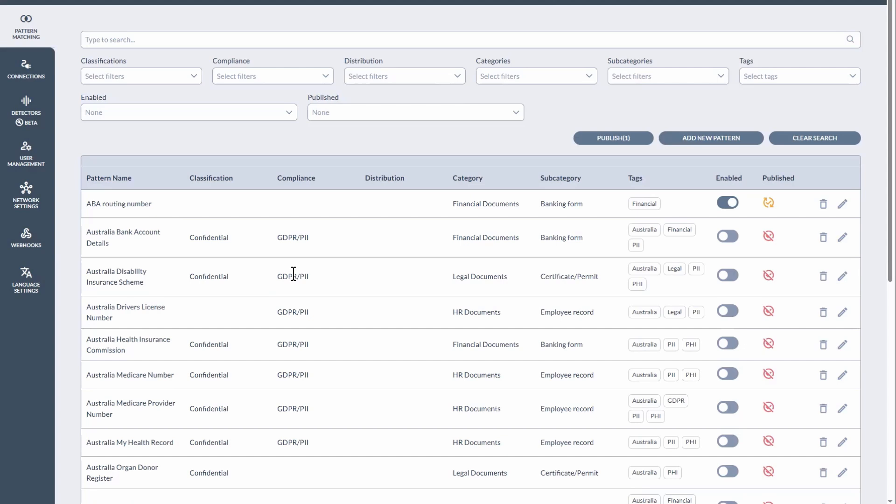
{"action": "mouse_move", "coordinate": [444, 280]}
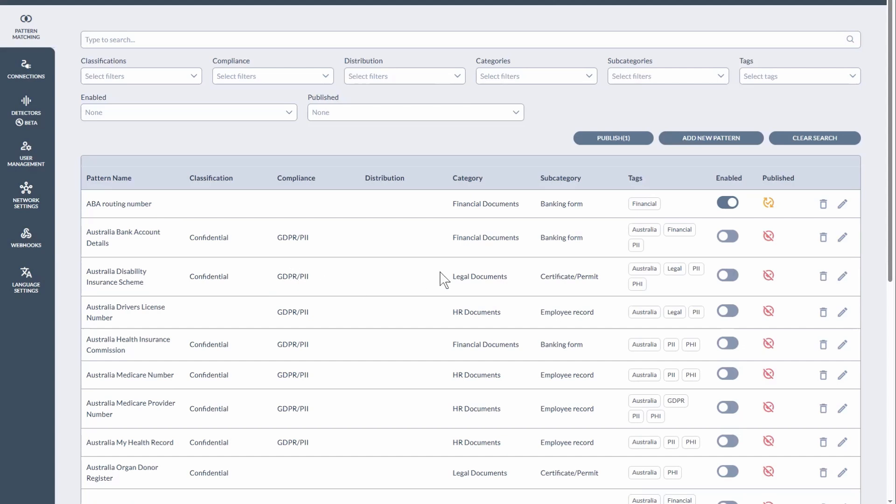
{"action": "mouse_move", "coordinate": [474, 272]}
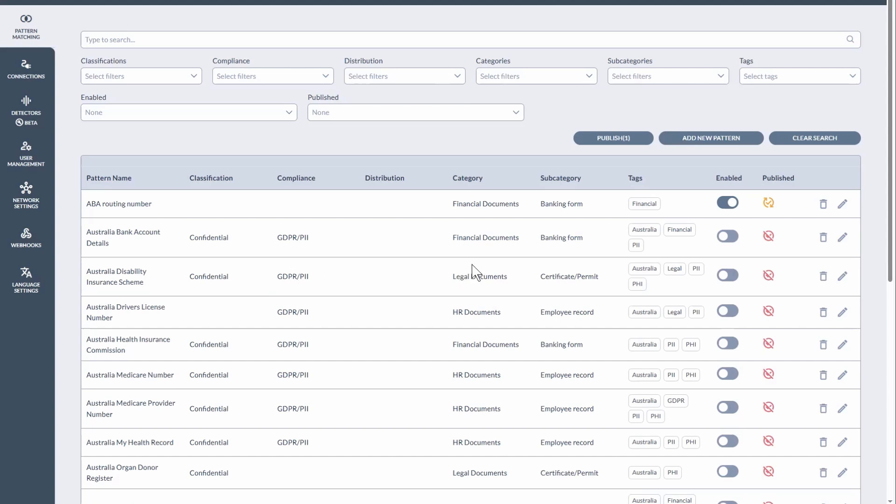
{"action": "mouse_move", "coordinate": [488, 236]}
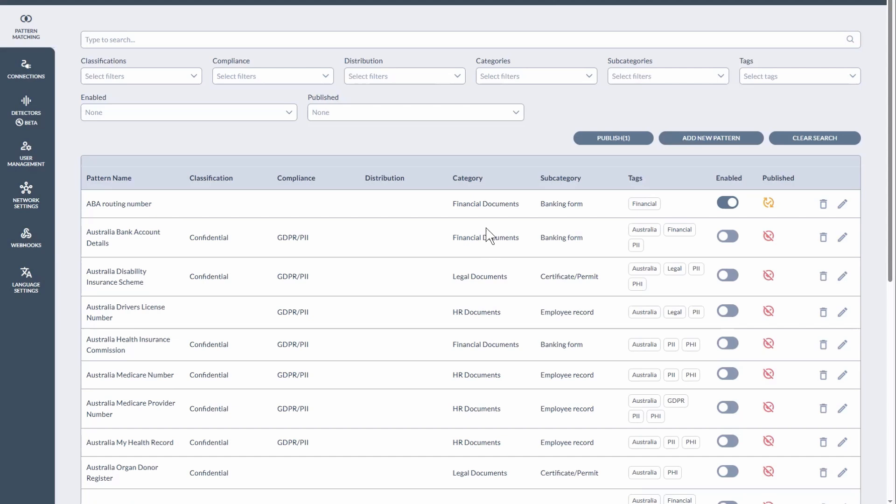
{"action": "mouse_move", "coordinate": [549, 229]}
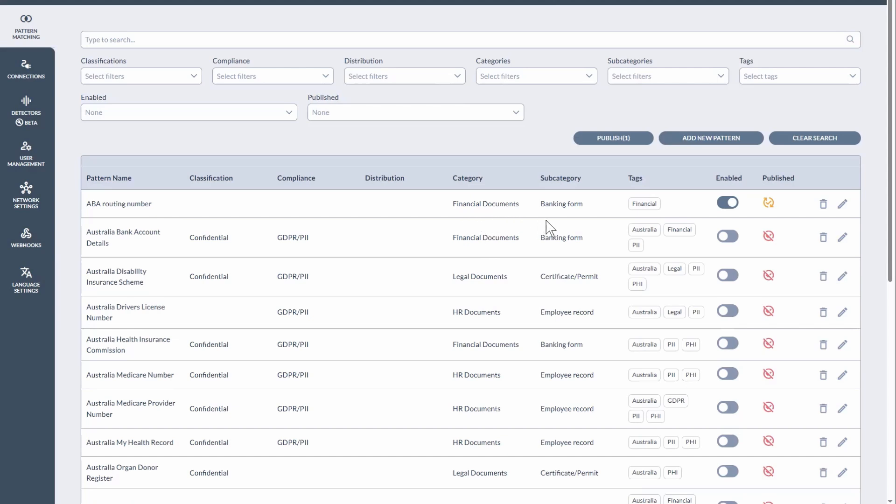
{"action": "mouse_move", "coordinate": [716, 279]}
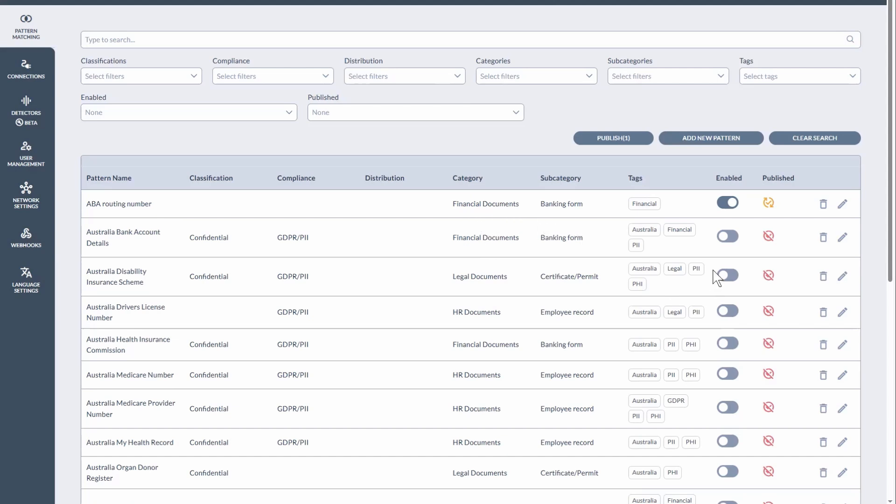
{"action": "mouse_move", "coordinate": [661, 238]}
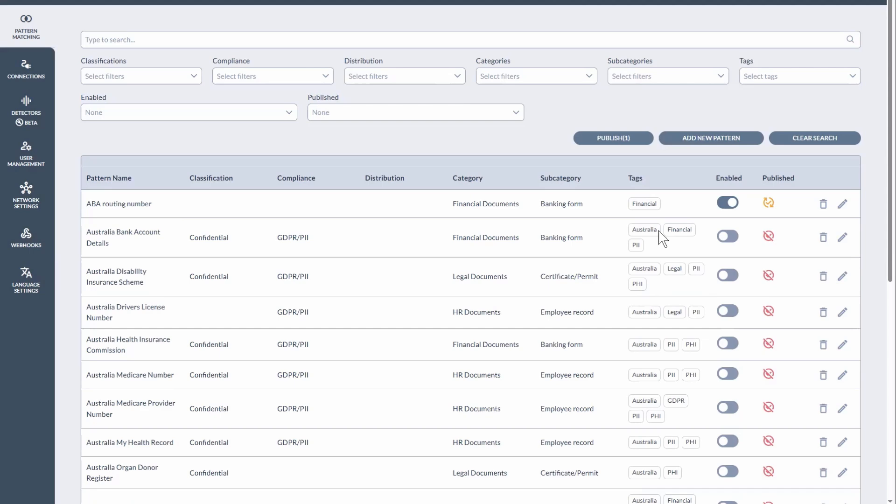
Open Administration > Detectors, view the Supply Chain Information detector's query, cancel, and go to Explore Files.
{"action": "left_click", "coordinate": [26, 25]}
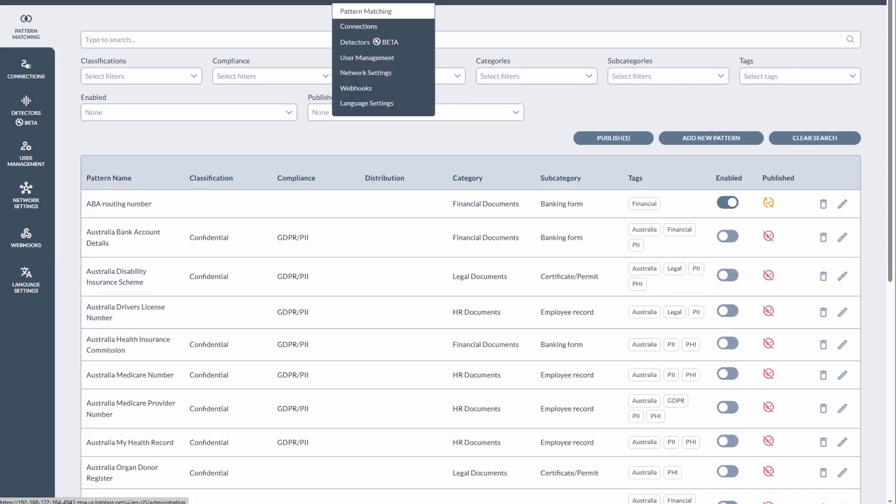
{"action": "left_click", "coordinate": [354, 42]}
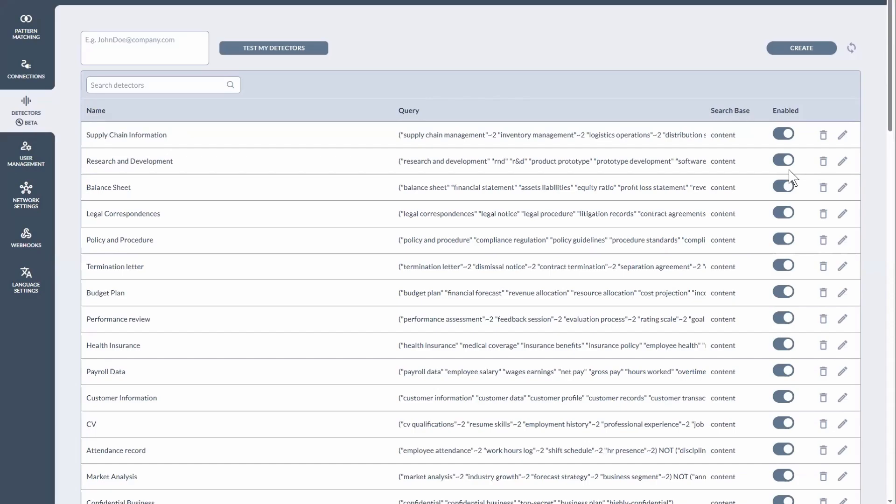
{"action": "left_click", "coordinate": [842, 134]}
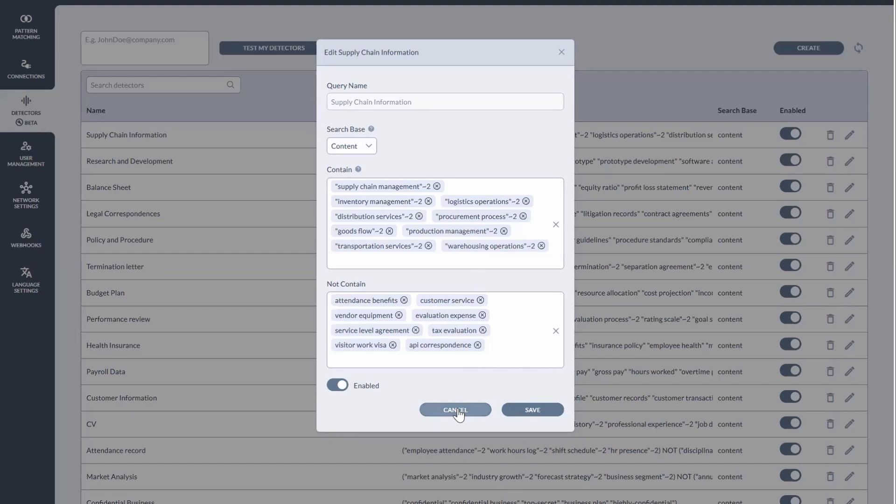
{"action": "left_click", "coordinate": [455, 410]}
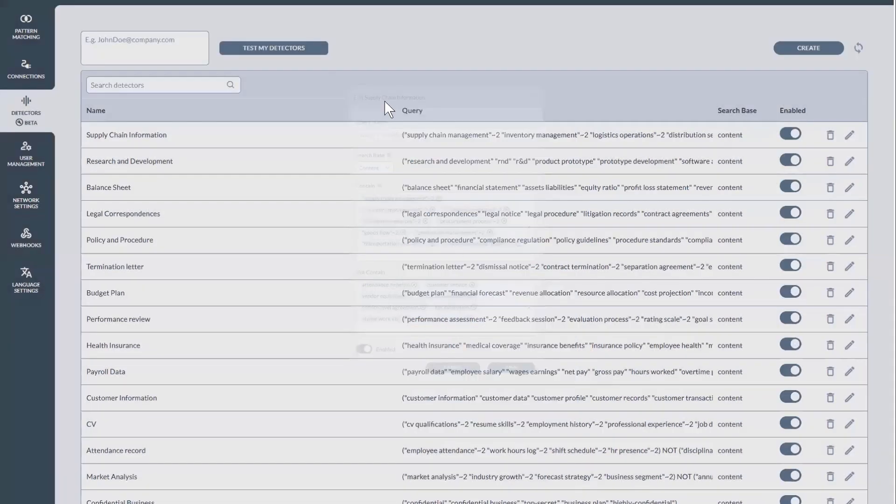
{"action": "left_click", "coordinate": [26, 68]}
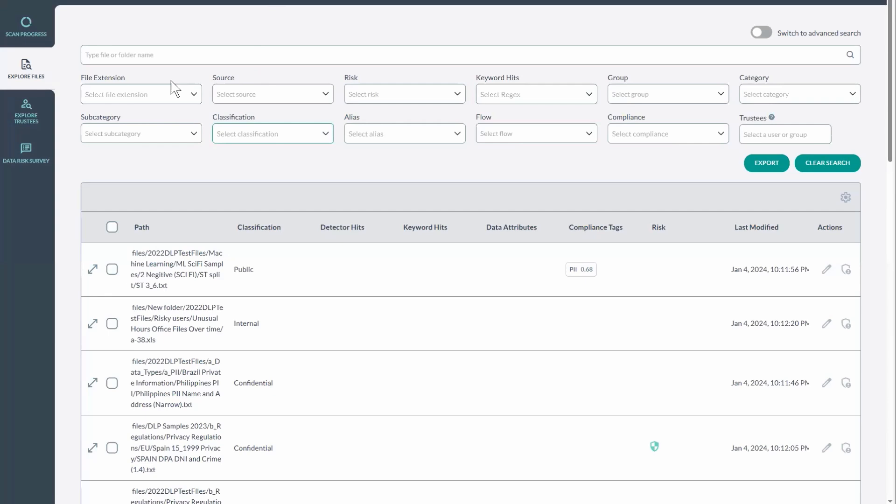
{"action": "mouse_move", "coordinate": [230, 154]}
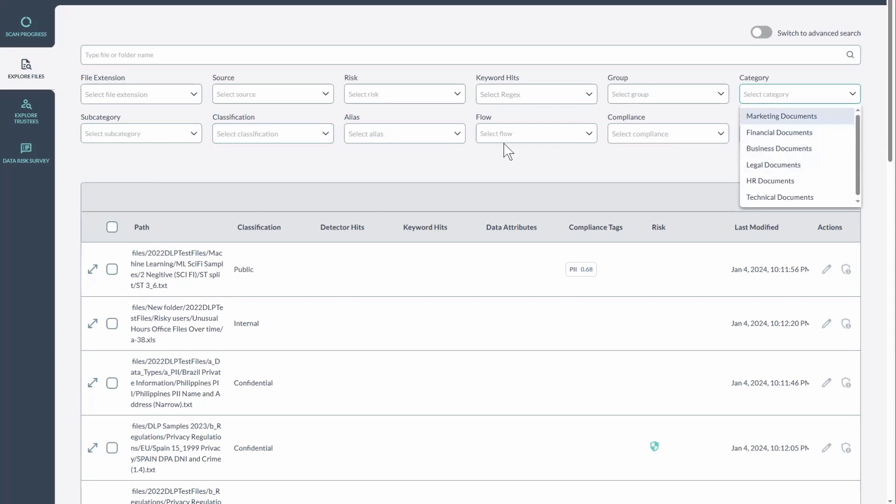
{"action": "left_click", "coordinate": [141, 133]}
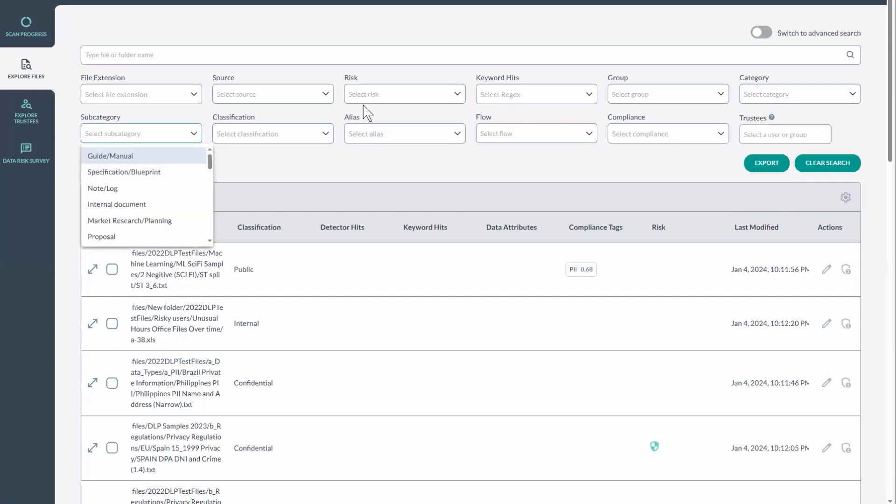
{"action": "left_click", "coordinate": [271, 93]}
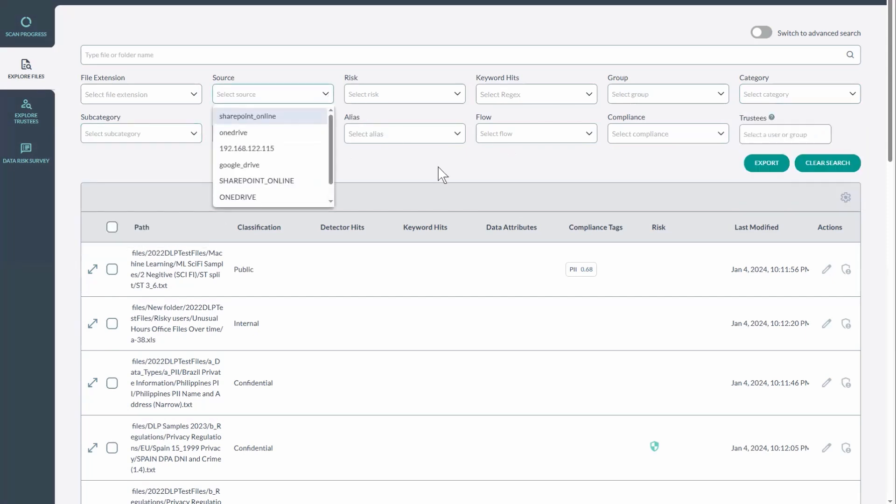
{"action": "left_click", "coordinate": [442, 172]}
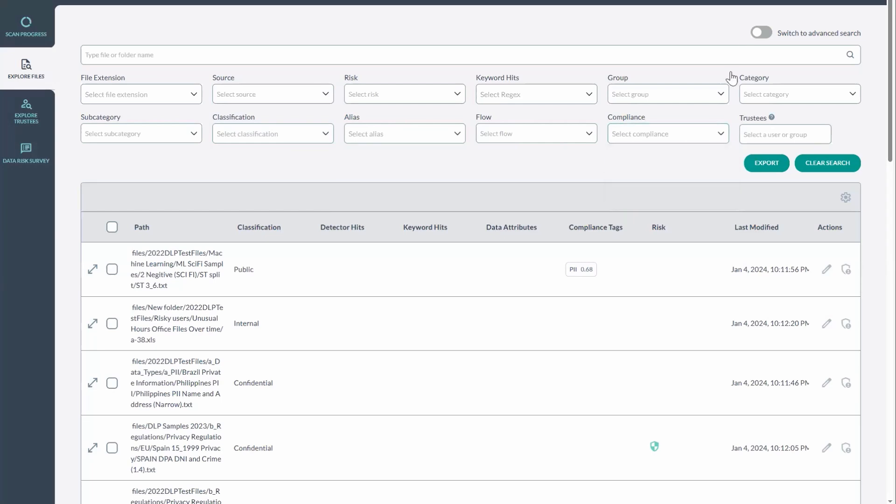
{"action": "left_click", "coordinate": [761, 32]}
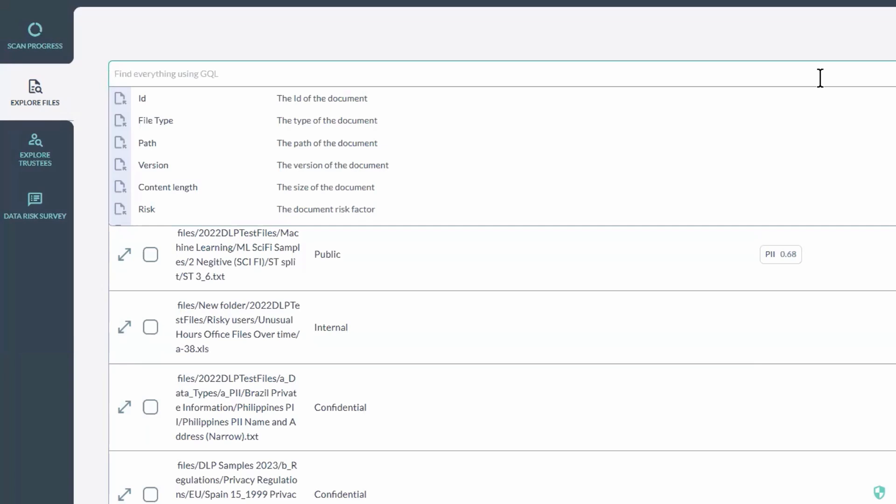
Run an advanced search for source=sharepoint_online AND classification=Confidential.
{"action": "type", "text": "source=sharepoint_online"}
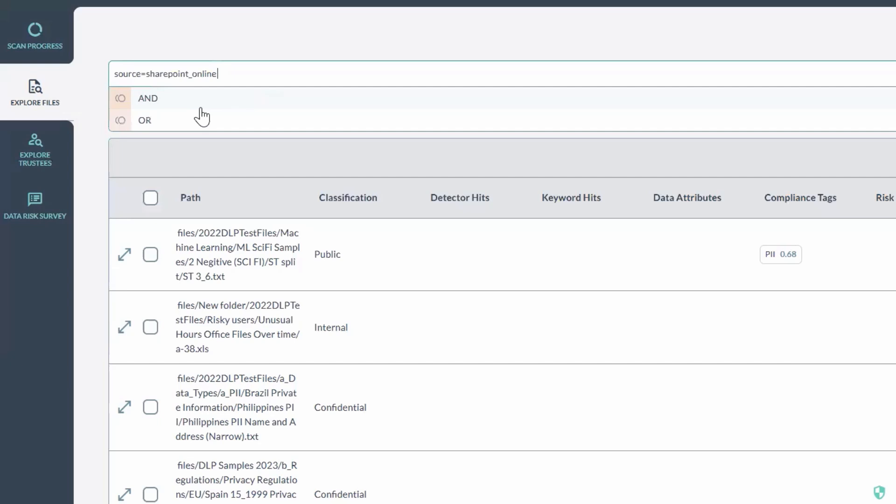
{"action": "left_click", "coordinate": [148, 98]}
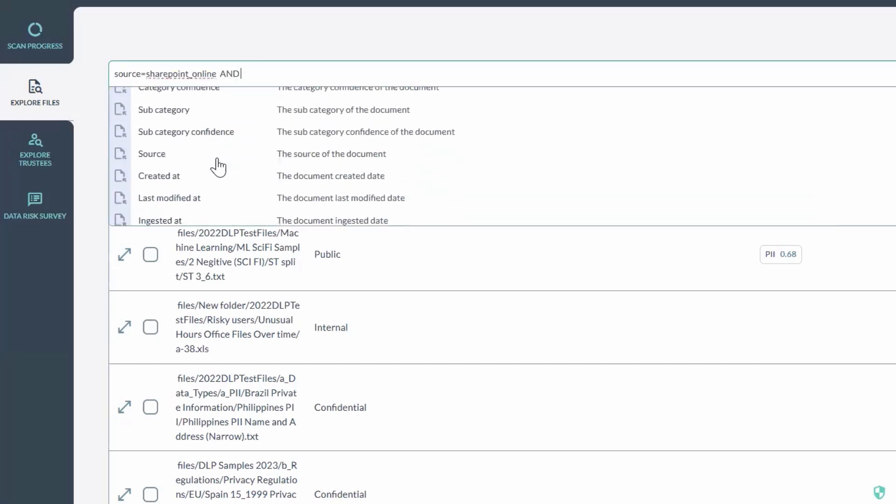
{"action": "type", "text": "classification"}
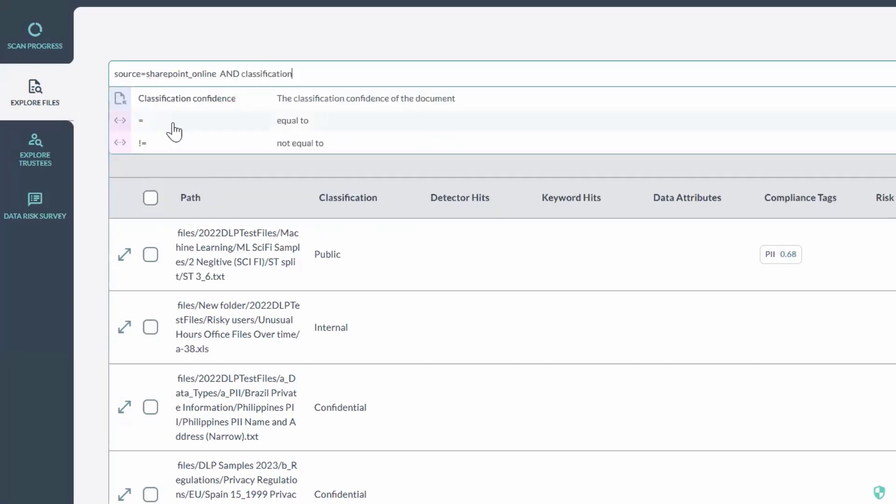
{"action": "type", "text": "=Confidential"}
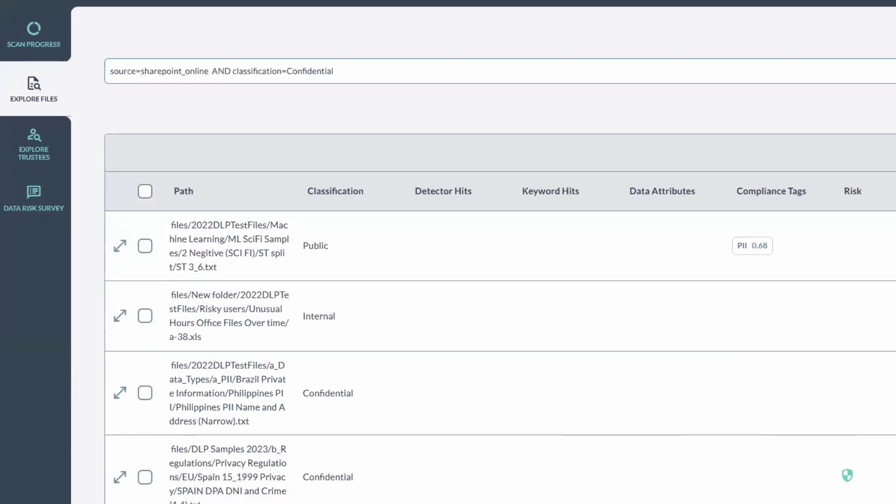
{"action": "left_click", "coordinate": [852, 54]}
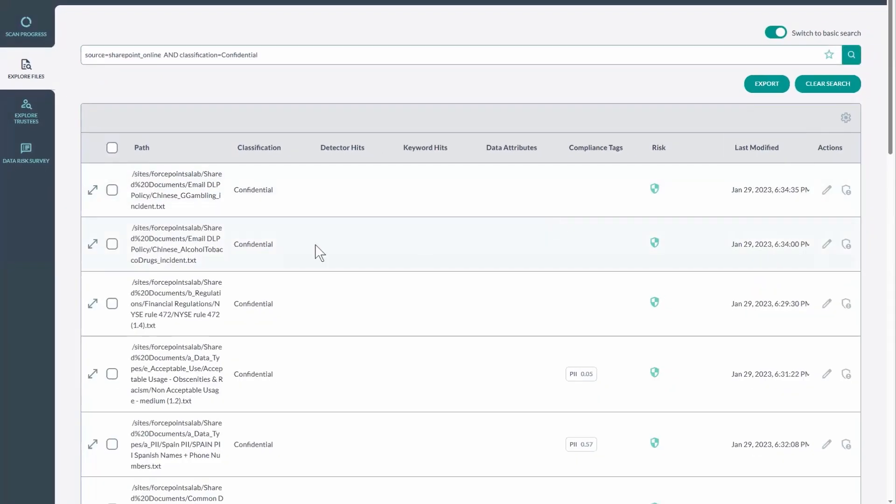
{"action": "mouse_move", "coordinate": [192, 178]}
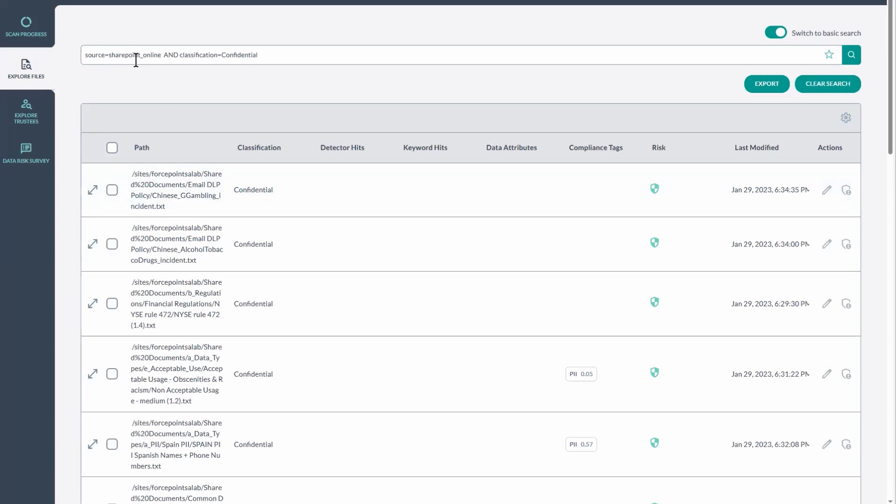
{"action": "mouse_move", "coordinate": [277, 199]}
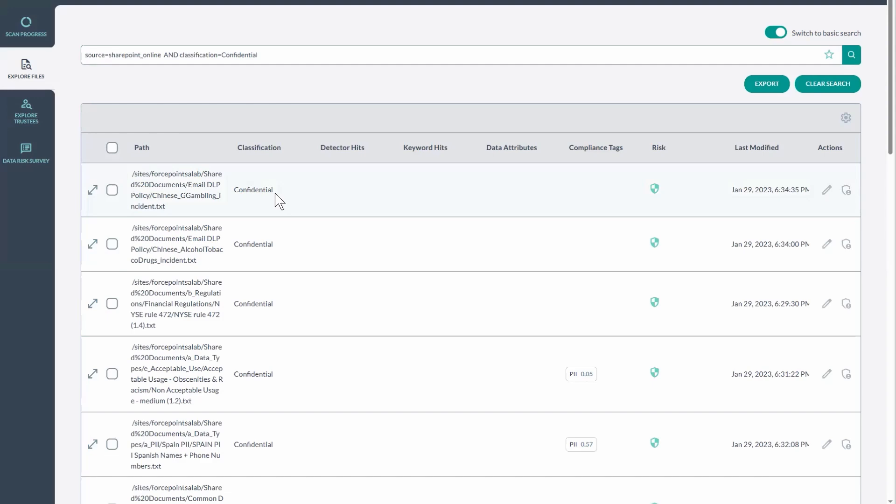
{"action": "mouse_move", "coordinate": [276, 194]}
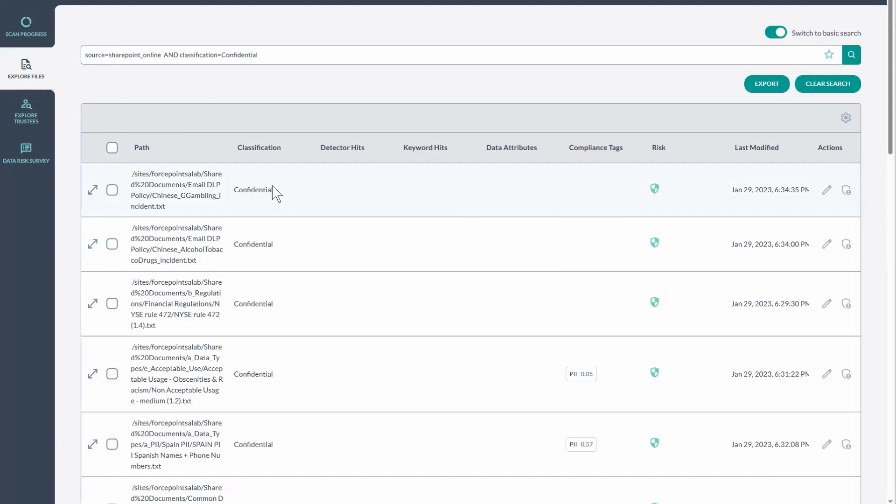
Expand the first result to show its full field details.
{"action": "left_click", "coordinate": [92, 190]}
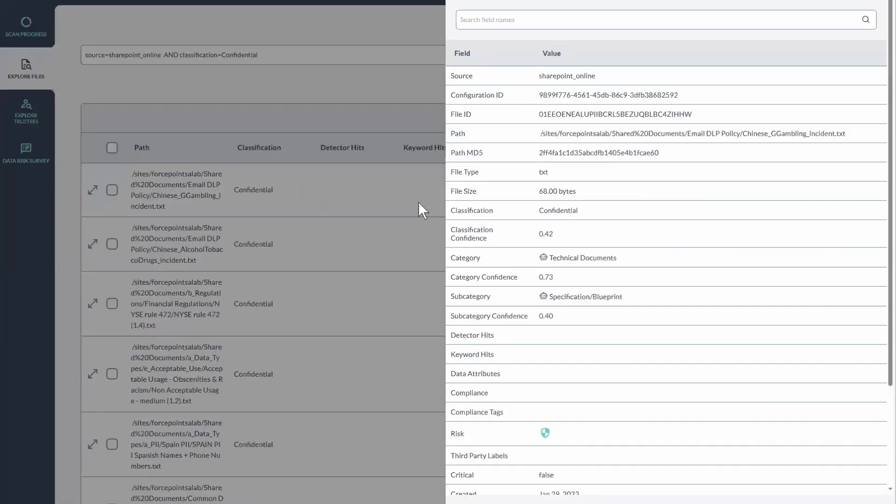
{"action": "scroll", "scroll_direction": "down", "scroll_amount": 3}
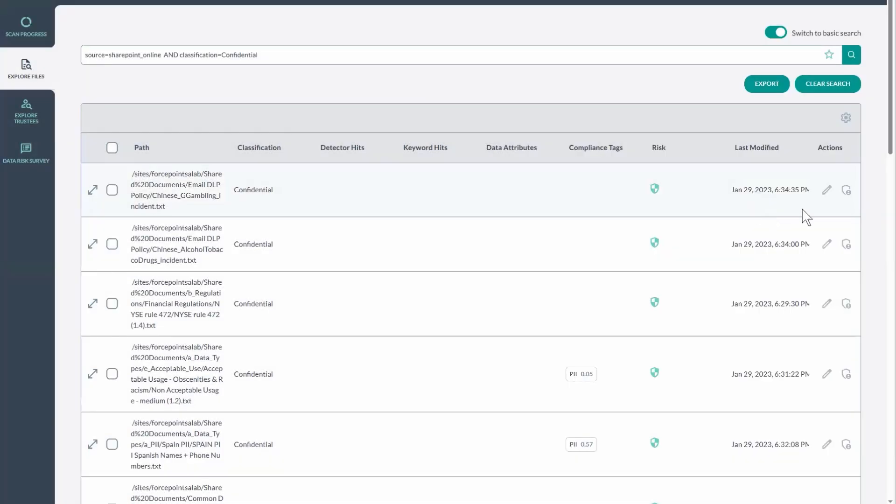
View the first file's permissions and access rights list, then close it.
{"action": "left_click", "coordinate": [826, 190]}
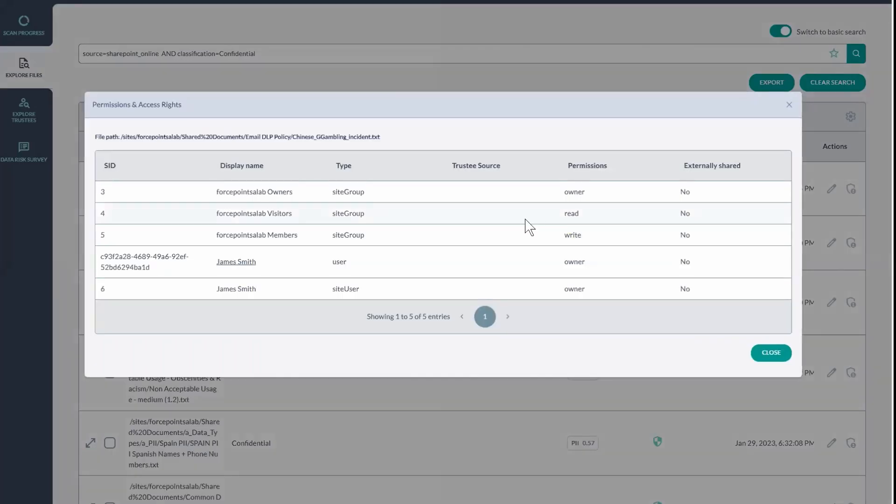
{"action": "mouse_move", "coordinate": [674, 344]}
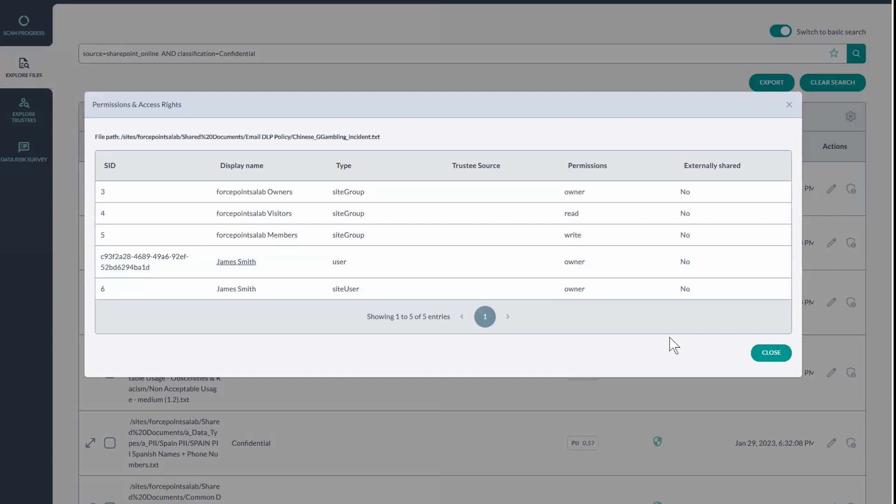
{"action": "left_click", "coordinate": [770, 353]}
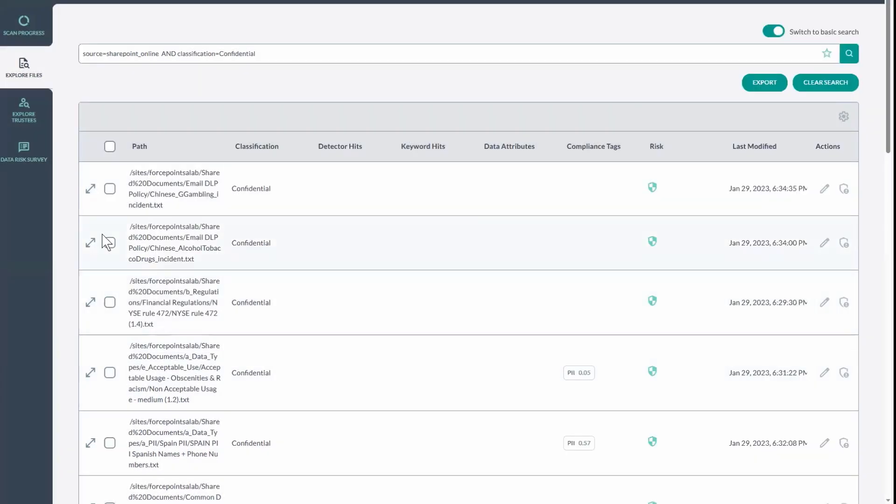
{"action": "left_click", "coordinate": [110, 187]}
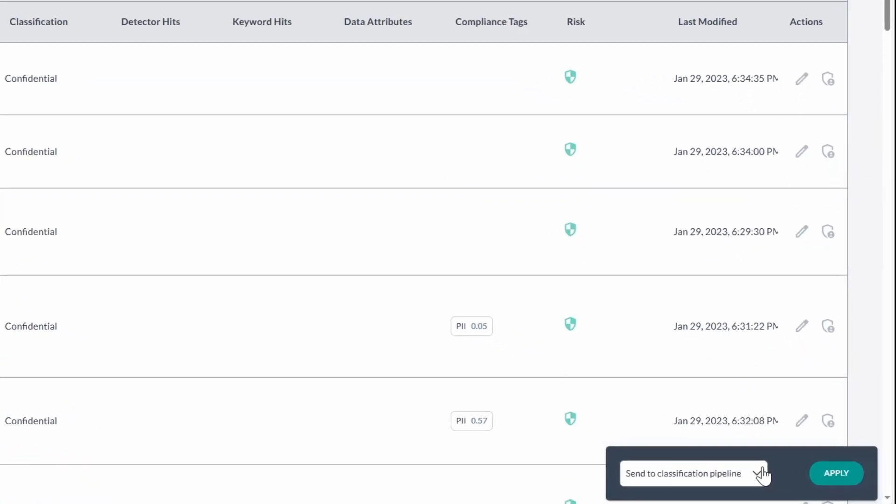
{"action": "left_click", "coordinate": [763, 473]}
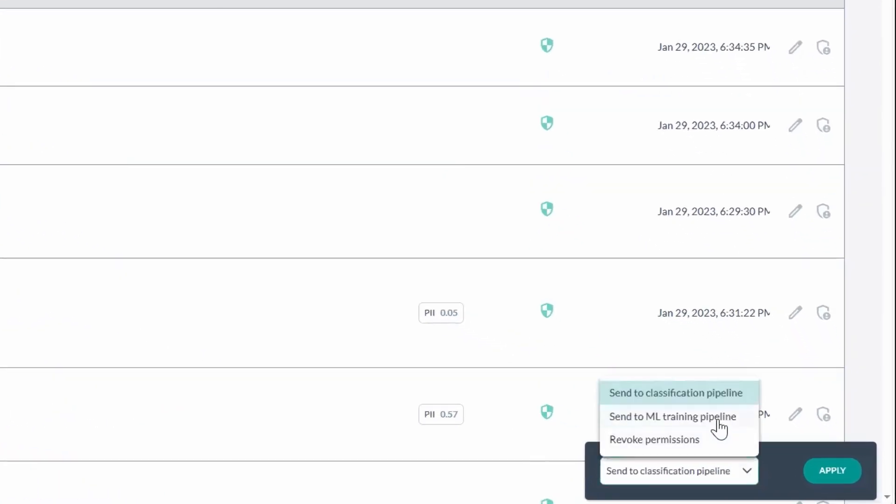
{"action": "left_click", "coordinate": [671, 416]}
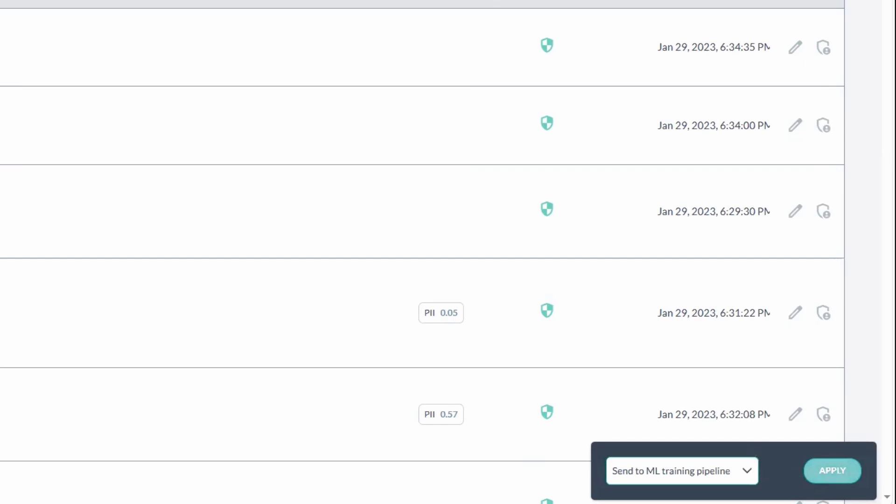
{"action": "left_click", "coordinate": [831, 470]}
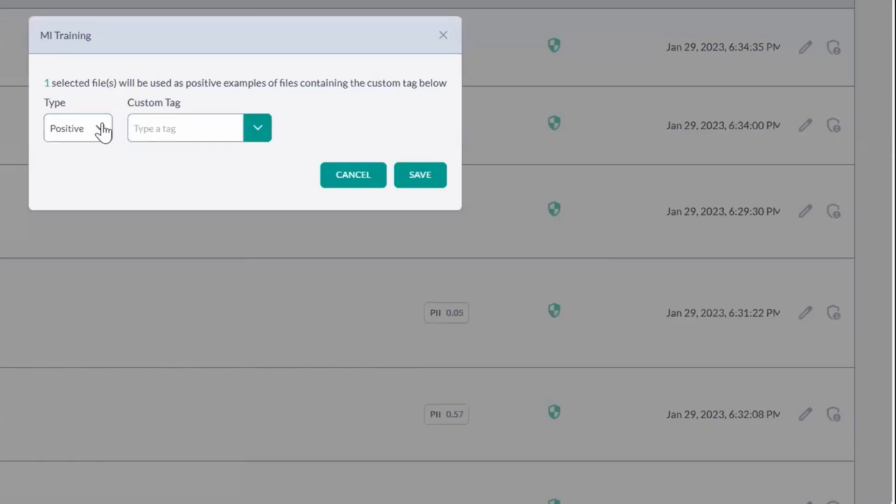
{"action": "left_click", "coordinate": [78, 128]}
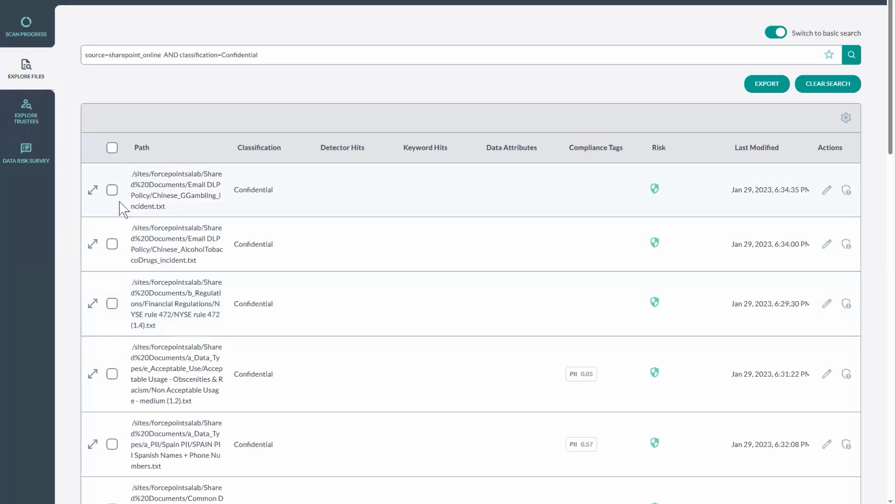
Select the gambling incident file, preview Revoke permissions, then set the action to Send to classification pipeline.
{"action": "left_click", "coordinate": [112, 189]}
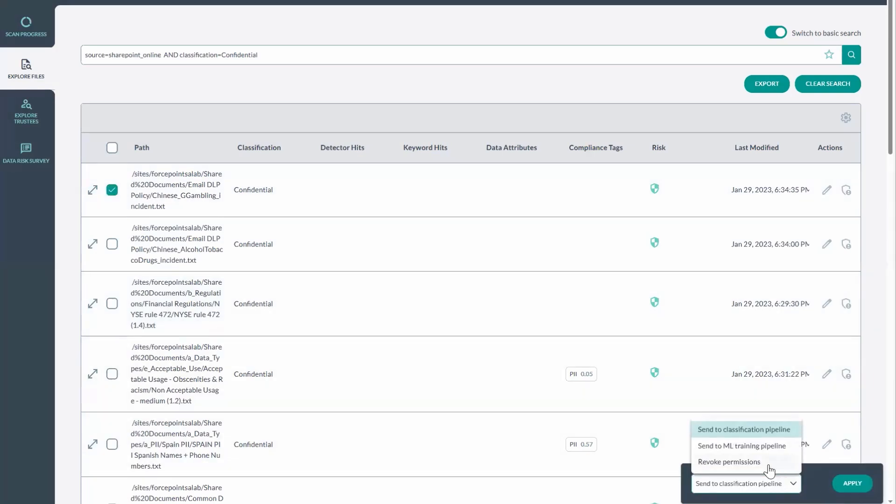
{"action": "left_click", "coordinate": [729, 462]}
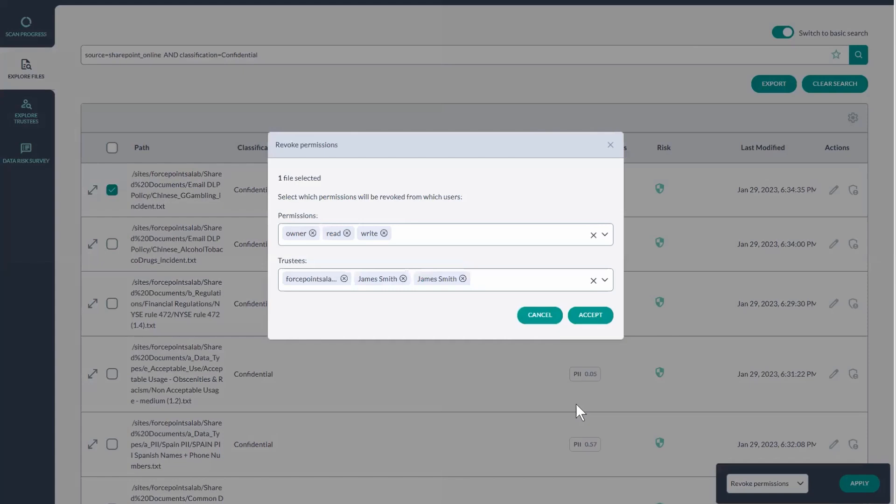
{"action": "mouse_move", "coordinate": [372, 249]}
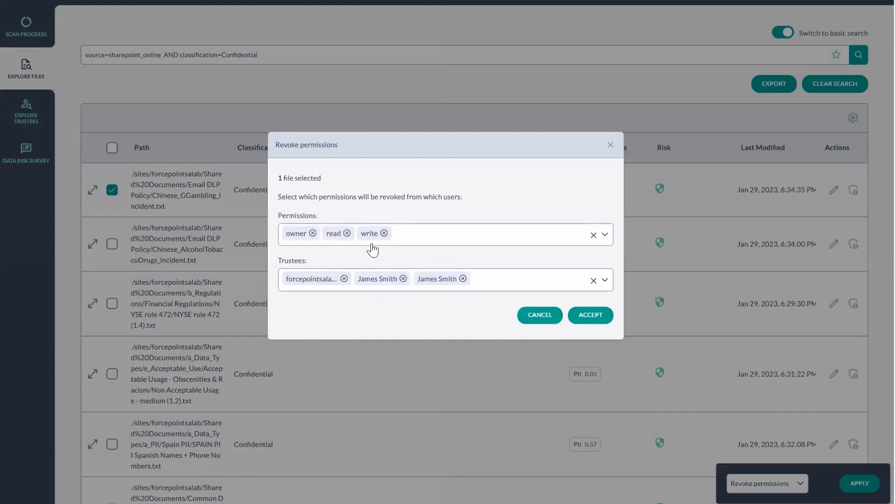
{"action": "mouse_move", "coordinate": [327, 297]}
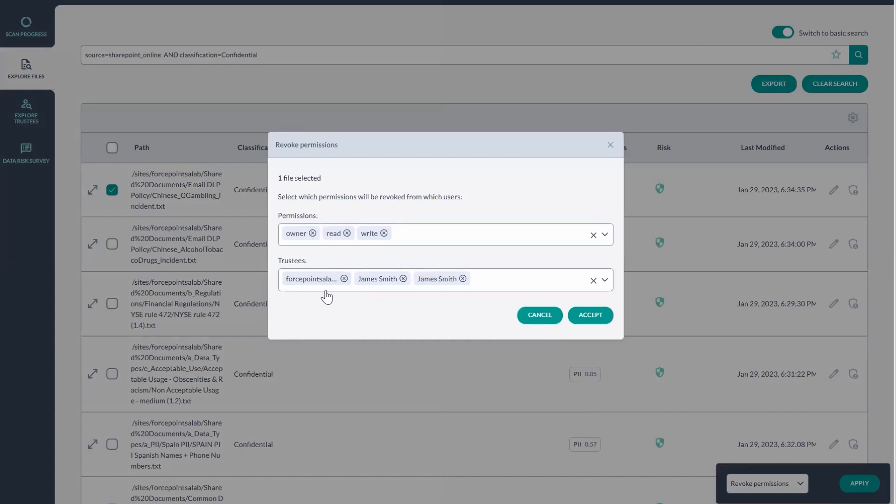
{"action": "mouse_move", "coordinate": [470, 292]}
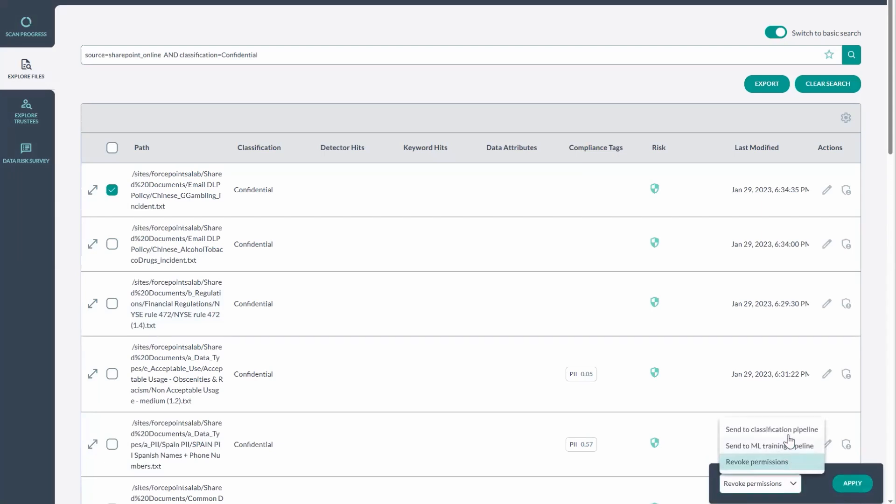
{"action": "left_click", "coordinate": [772, 430]}
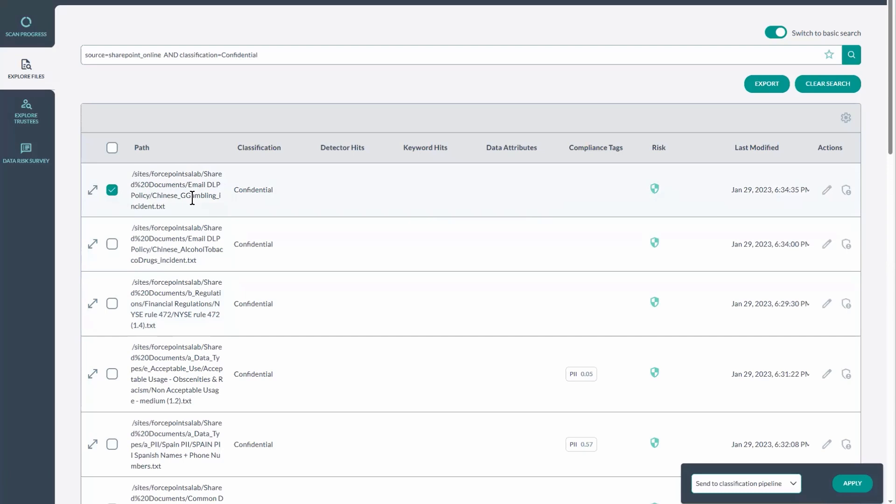
{"action": "mouse_move", "coordinate": [121, 74]}
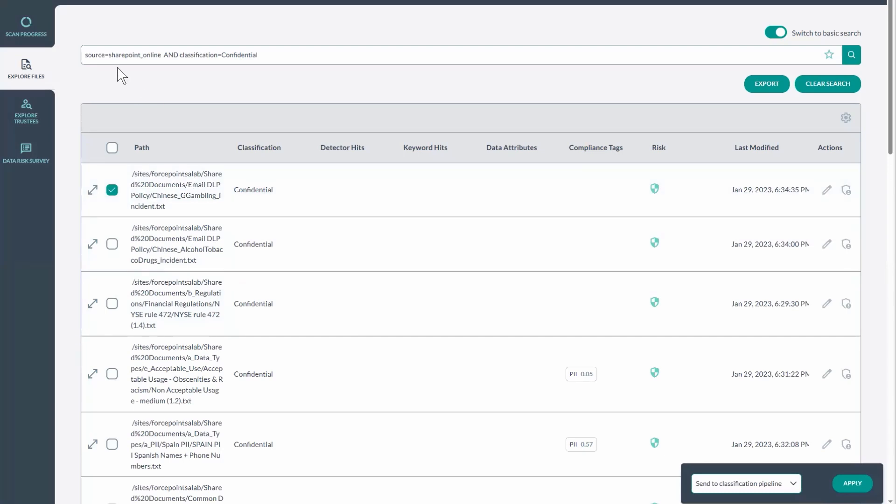
{"action": "mouse_move", "coordinate": [176, 199]}
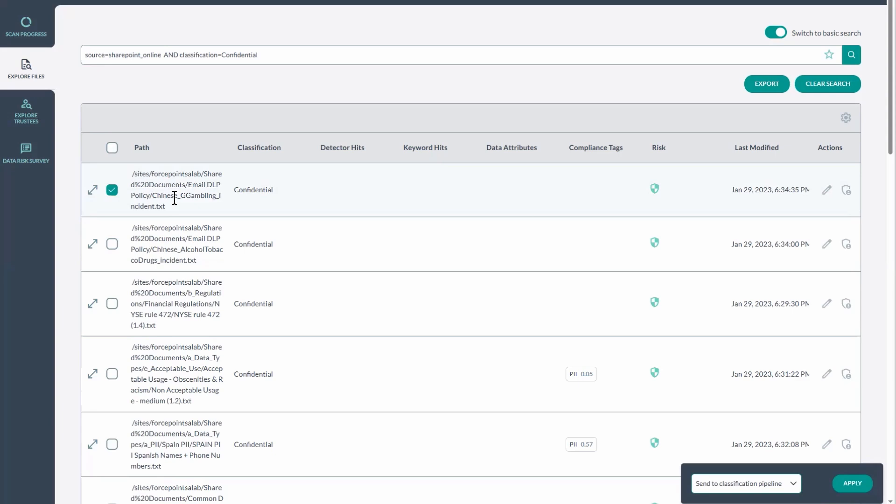
{"action": "mouse_move", "coordinate": [581, 302]}
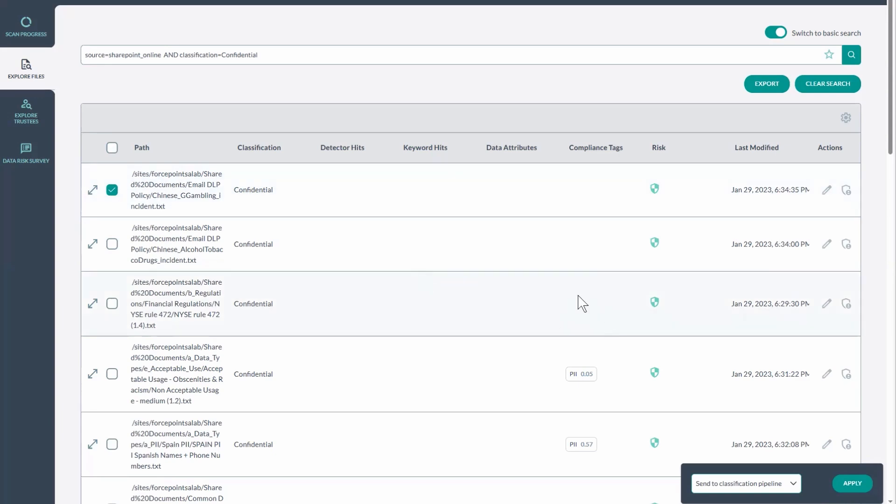
Open the Compliance Hub's company settings and the Compliance Standards list.
{"action": "left_click", "coordinate": [112, 189]}
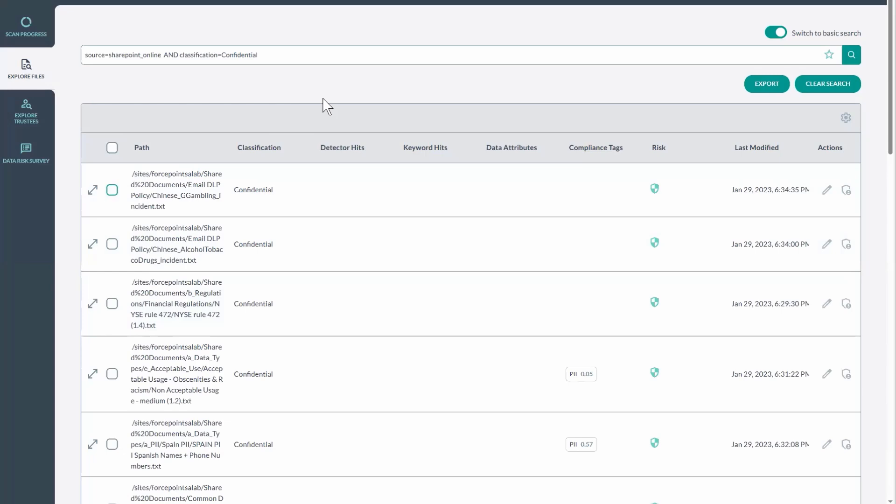
{"action": "left_click", "coordinate": [342, 2]}
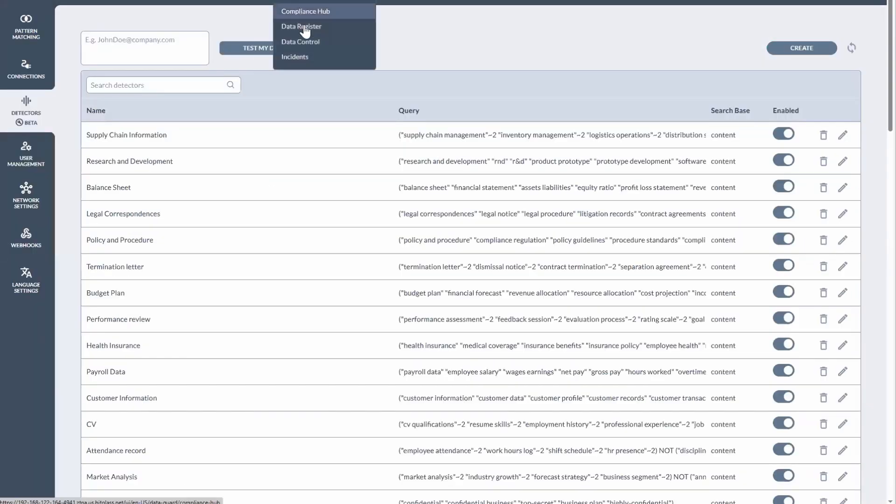
{"action": "left_click", "coordinate": [301, 26]}
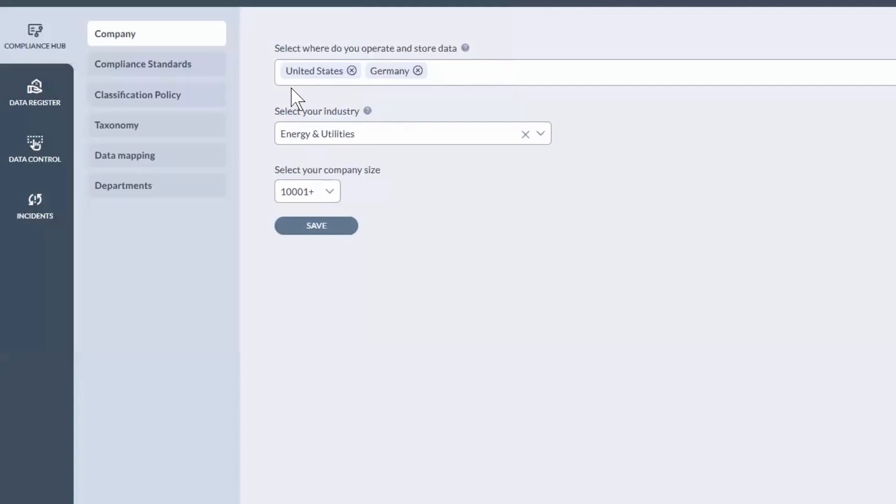
{"action": "mouse_move", "coordinate": [449, 84]}
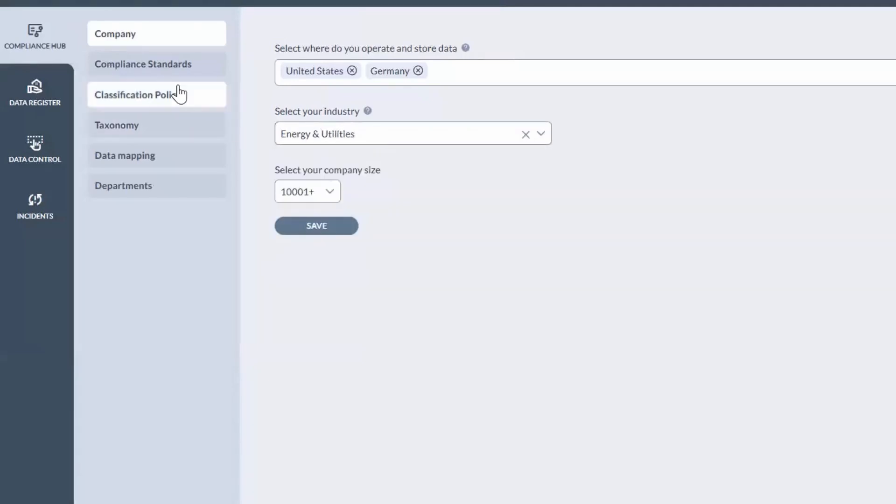
{"action": "left_click", "coordinate": [156, 64]}
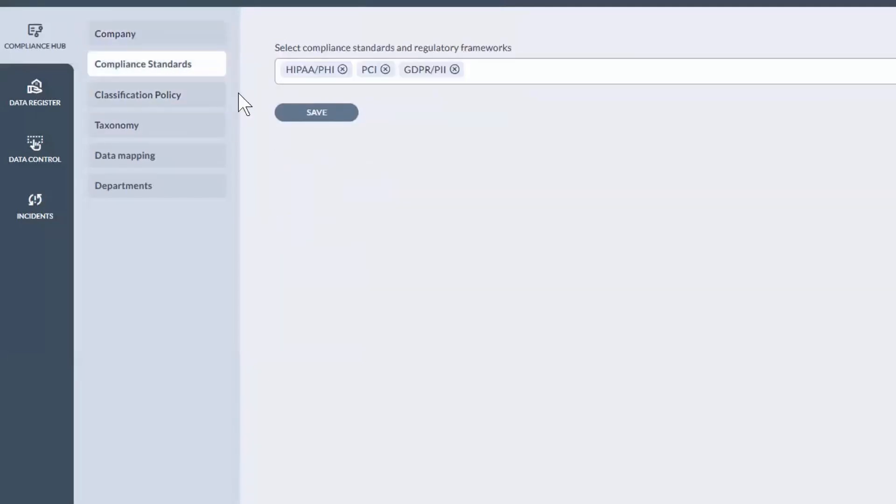
{"action": "left_click", "coordinate": [515, 69]}
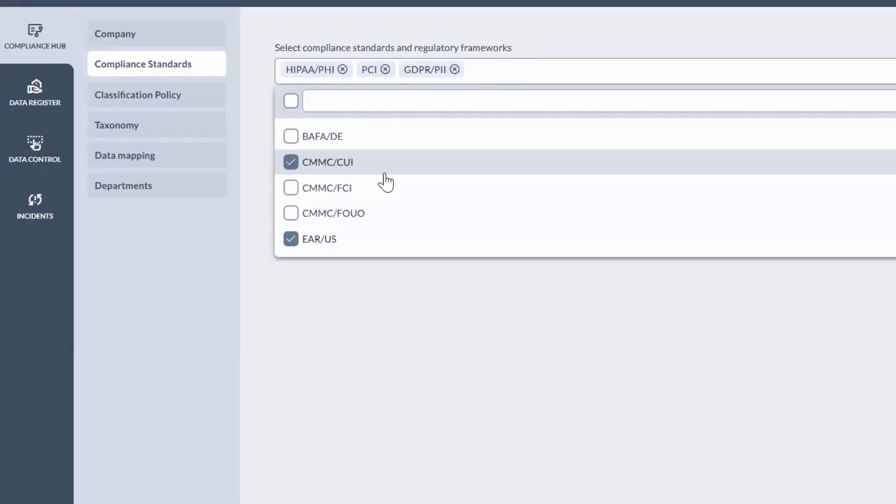
Switch to Taxonomy and show its classification tags.
{"action": "left_click", "coordinate": [248, 114]}
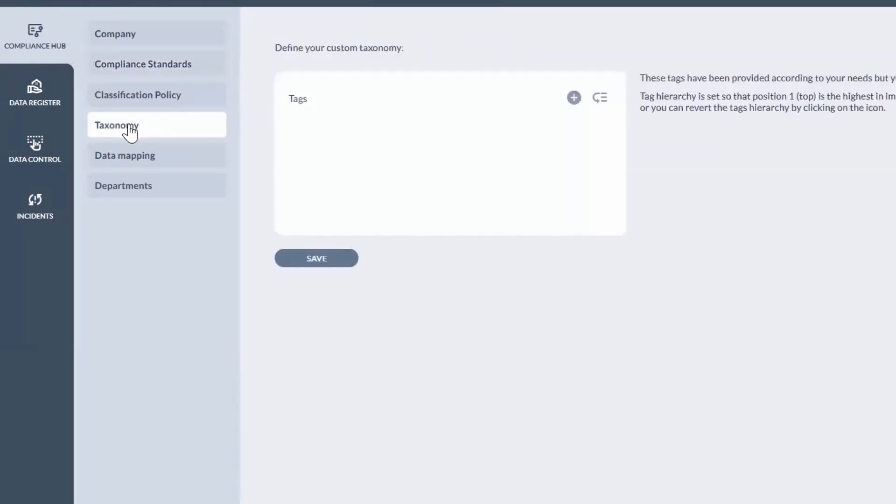
{"action": "left_click", "coordinate": [574, 97]}
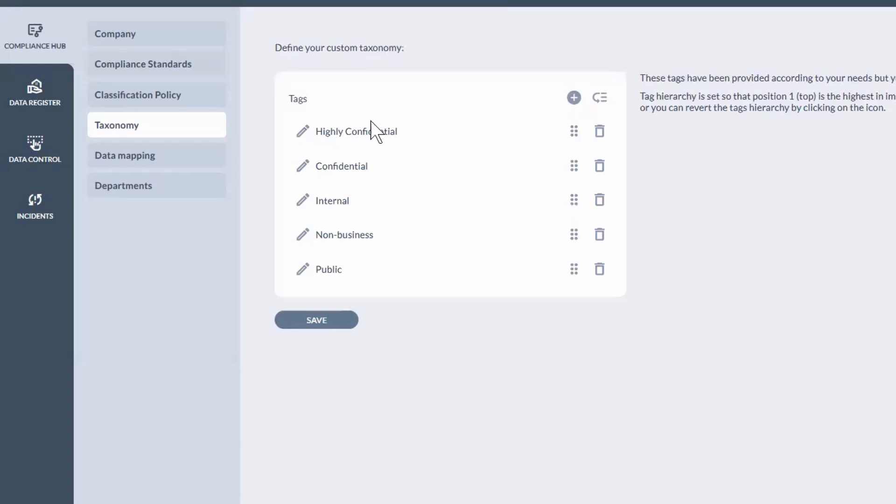
{"action": "mouse_move", "coordinate": [364, 270]}
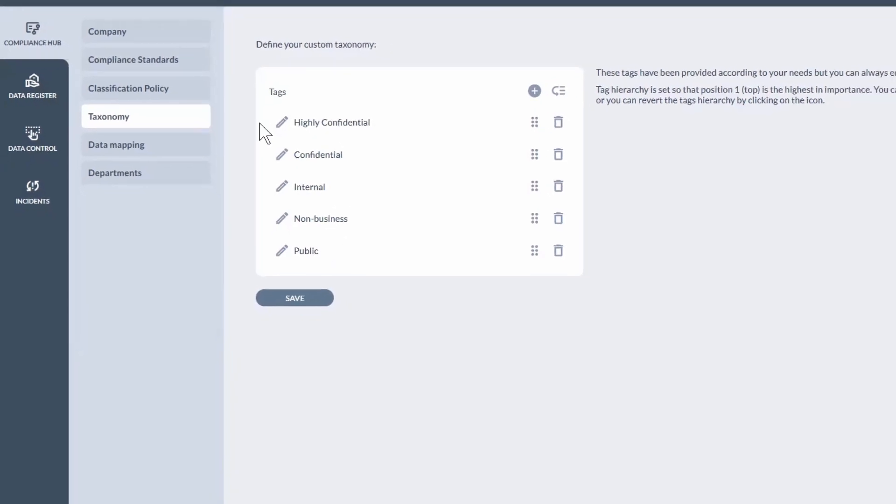
Open the Data Register's Data Assets tab from the sidebar.
{"action": "left_click", "coordinate": [33, 83]}
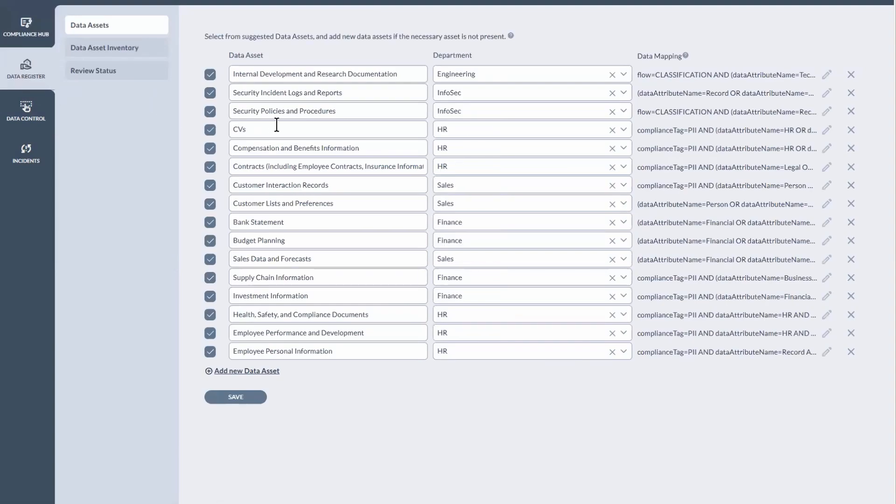
{"action": "mouse_move", "coordinate": [356, 148]}
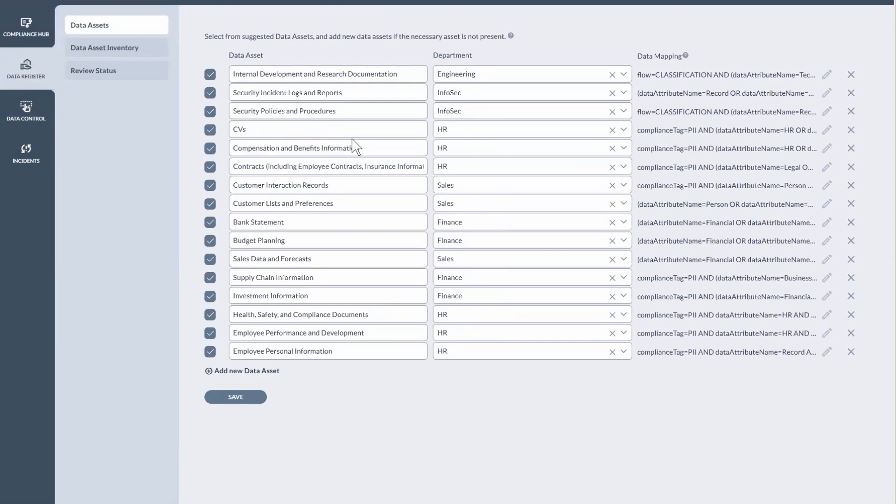
{"action": "mouse_move", "coordinate": [388, 141]}
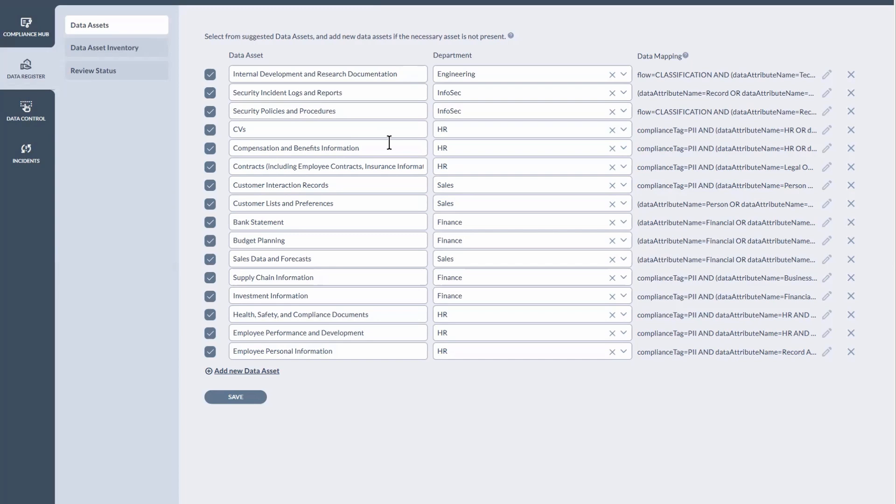
{"action": "mouse_move", "coordinate": [318, 133]}
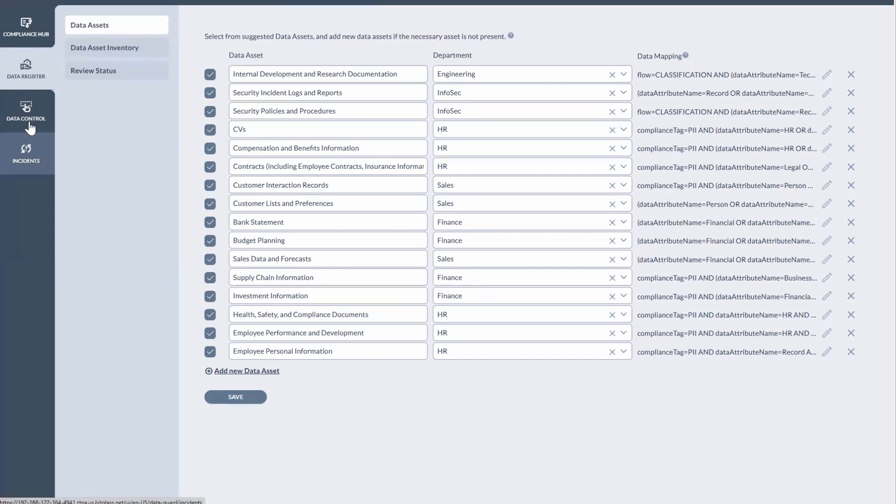
{"action": "mouse_move", "coordinate": [167, 149]}
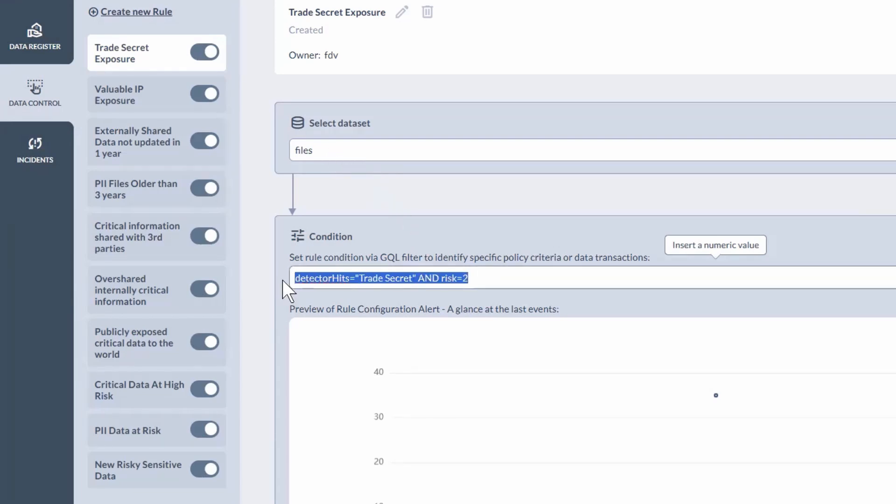
{"action": "mouse_move", "coordinate": [288, 288]}
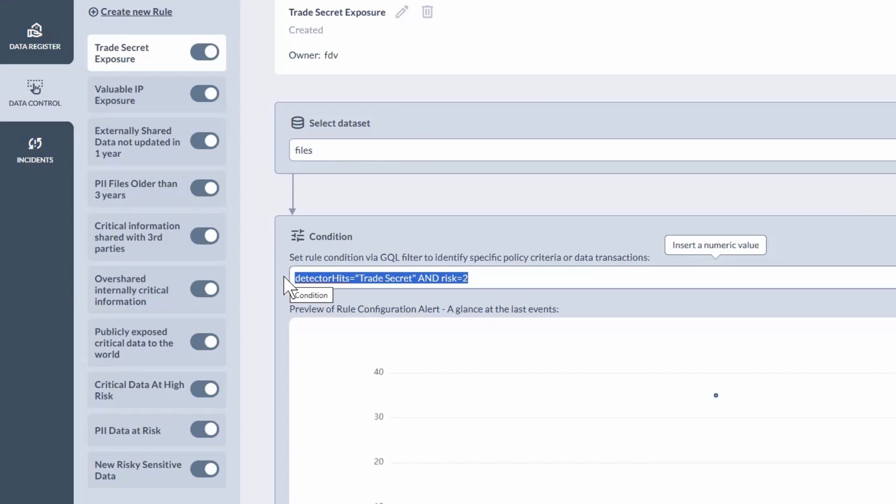
{"action": "mouse_move", "coordinate": [469, 279]}
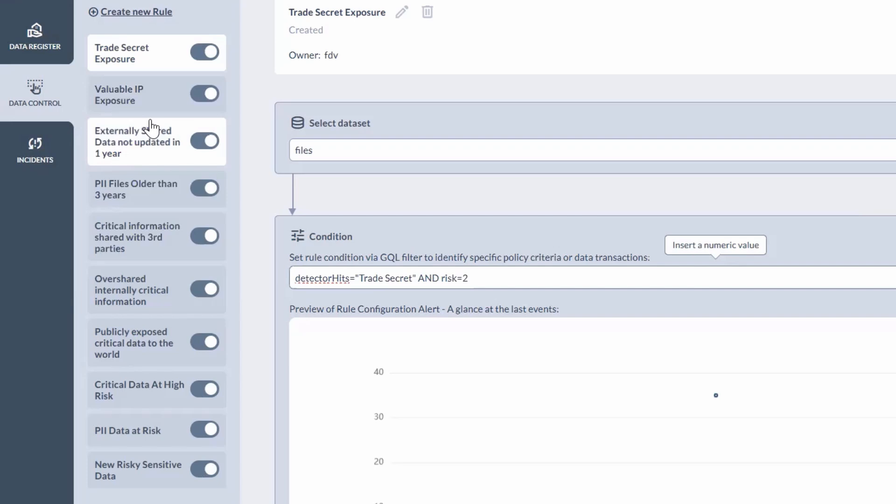
Scroll through the Trade Secret Exposure rule's condition and Action sections, then open the Incidents overview.
{"action": "scroll", "scroll_direction": "down", "scroll_amount": 3}
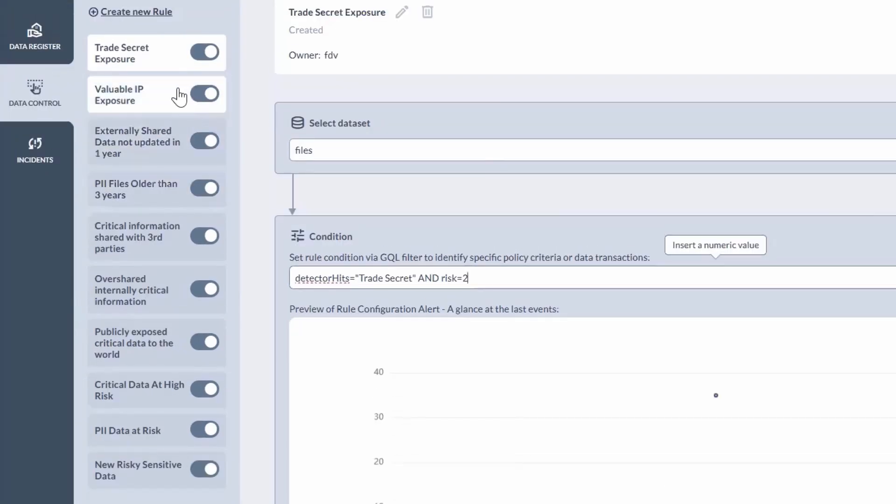
{"action": "mouse_move", "coordinate": [396, 278]}
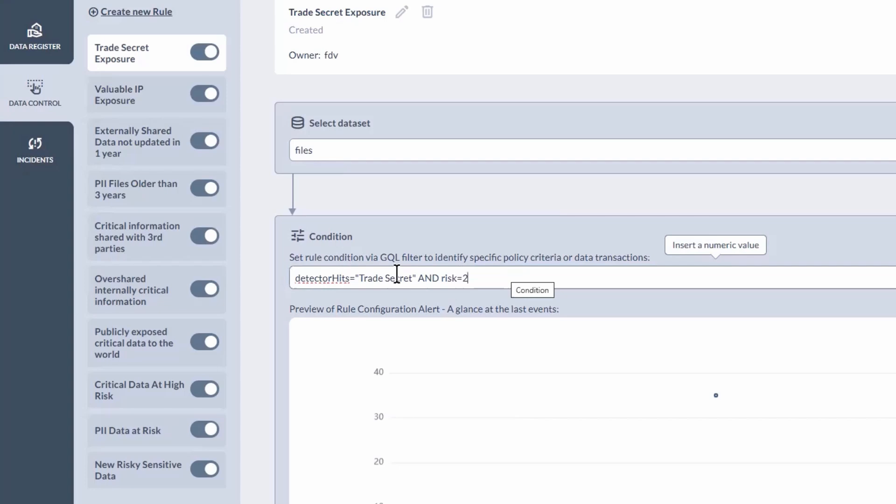
{"action": "scroll", "scroll_direction": "down", "scroll_amount": 3}
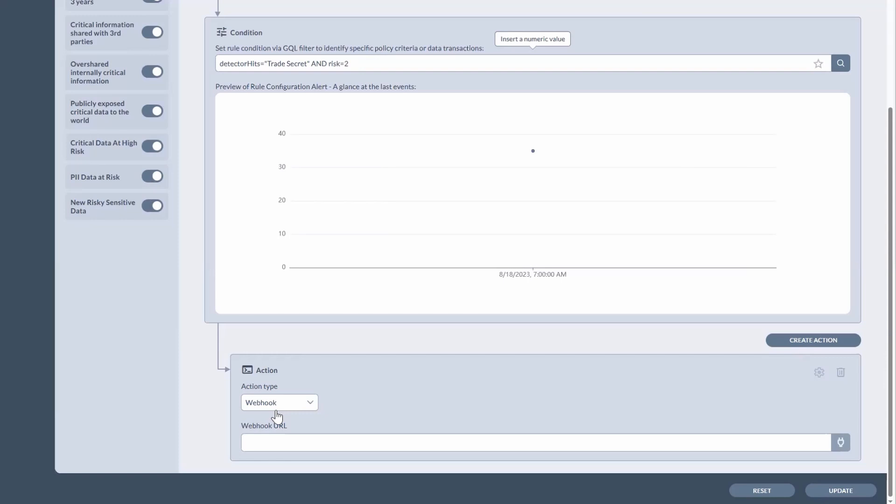
{"action": "mouse_move", "coordinate": [306, 423]}
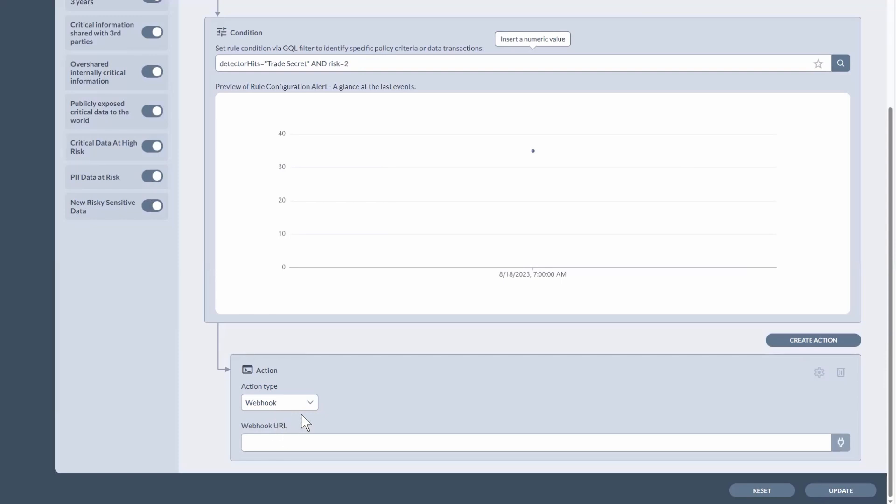
{"action": "scroll", "scroll_direction": "up", "scroll_amount": 3}
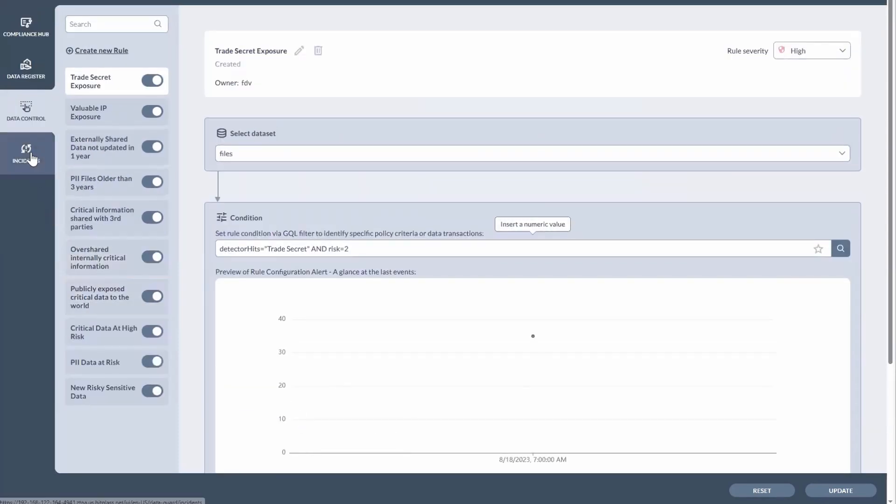
{"action": "left_click", "coordinate": [26, 153]}
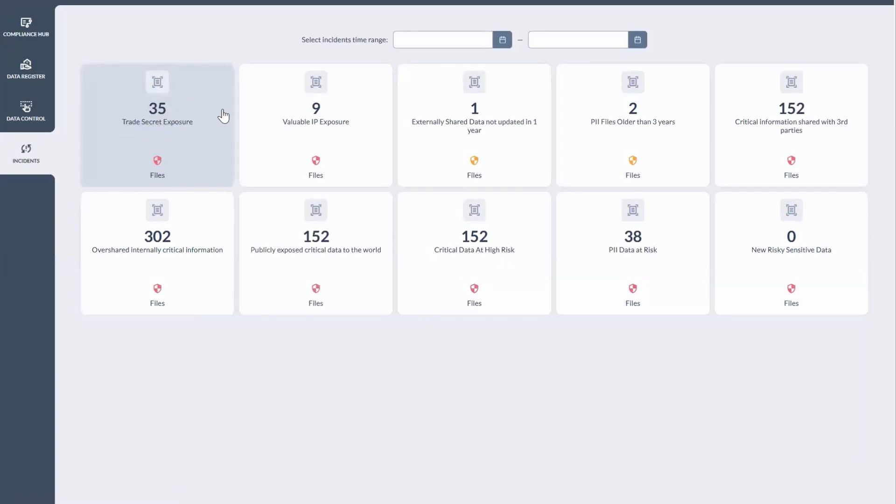
{"action": "mouse_move", "coordinate": [178, 152]}
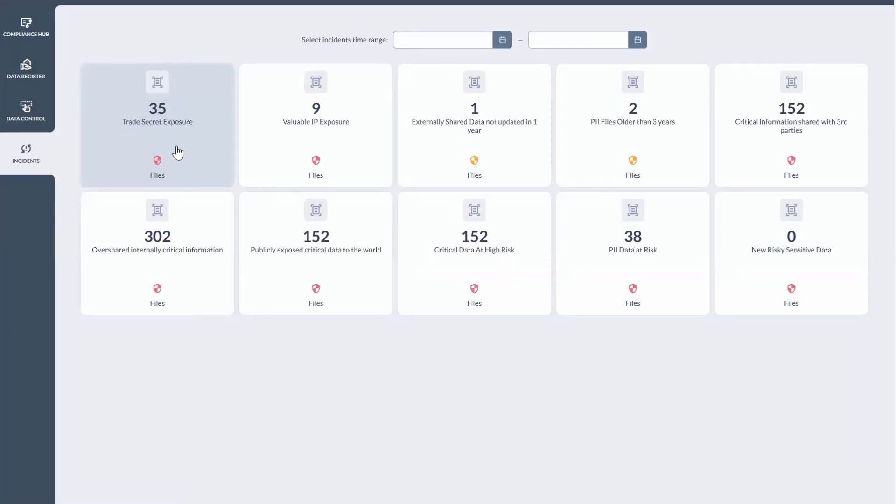
{"action": "mouse_move", "coordinate": [315, 148]}
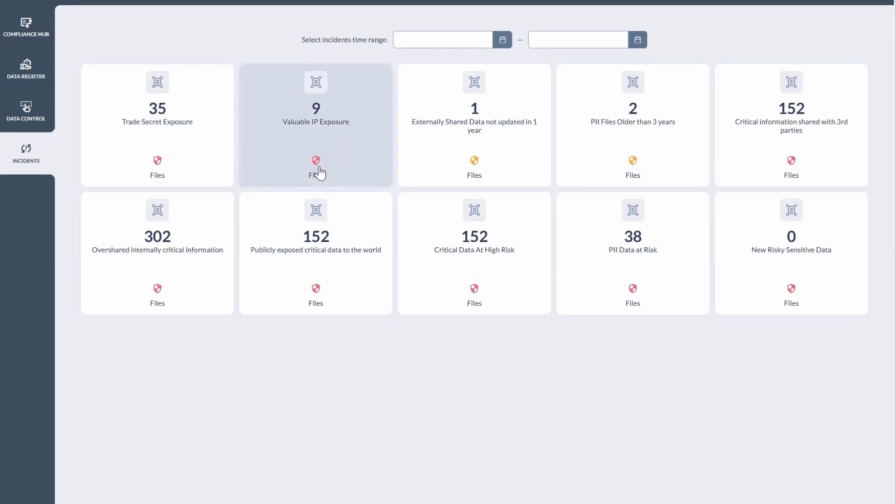
{"action": "mouse_move", "coordinate": [160, 159]}
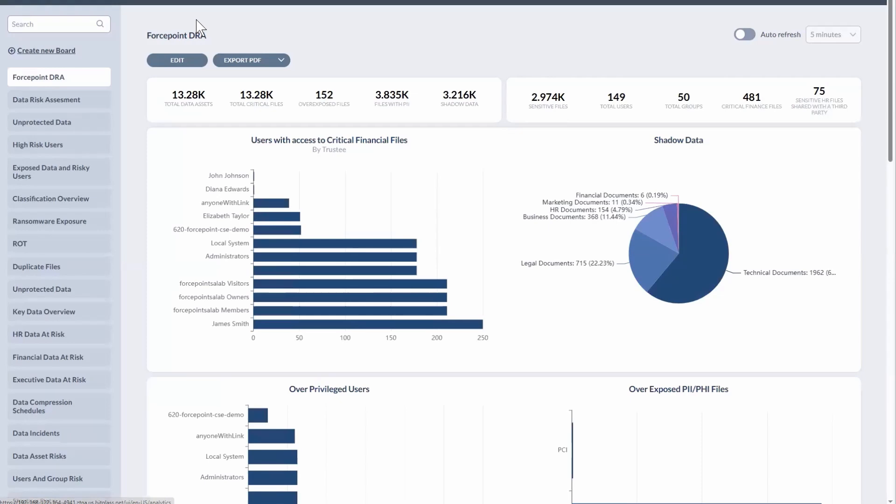
{"action": "mouse_move", "coordinate": [182, 76]}
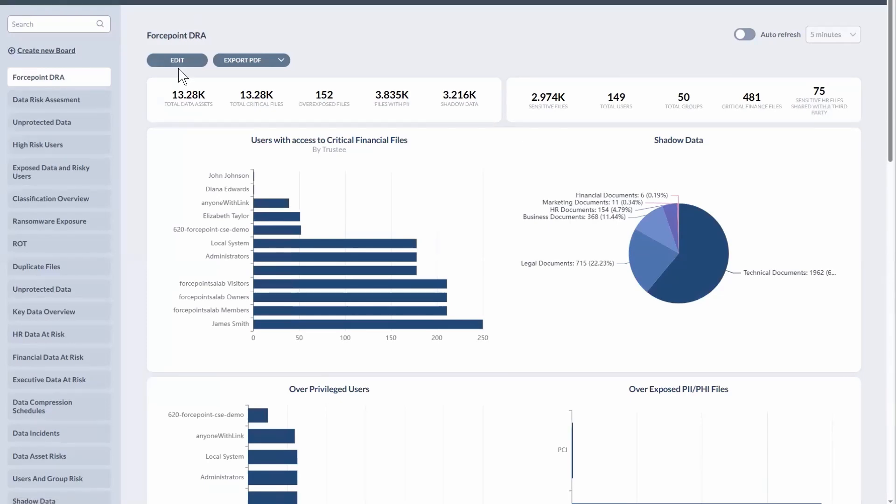
{"action": "scroll", "scroll_direction": "down", "scroll_amount": 3}
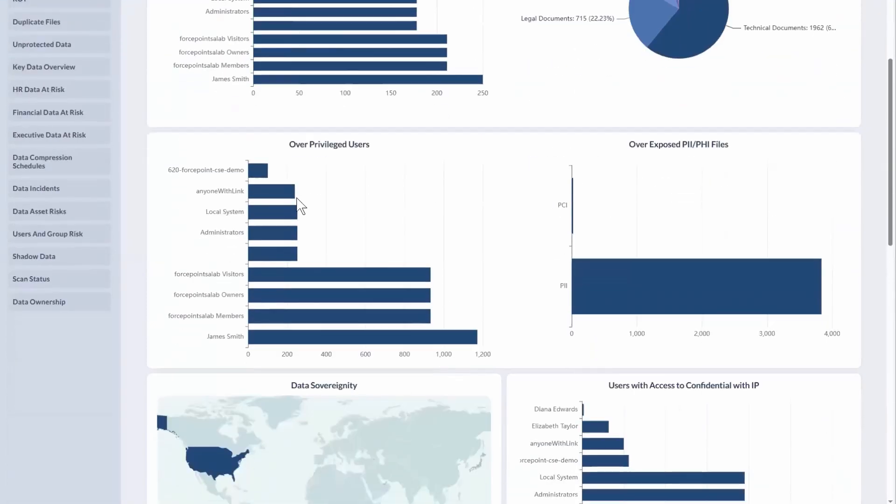
{"action": "scroll", "scroll_direction": "up", "scroll_amount": 3}
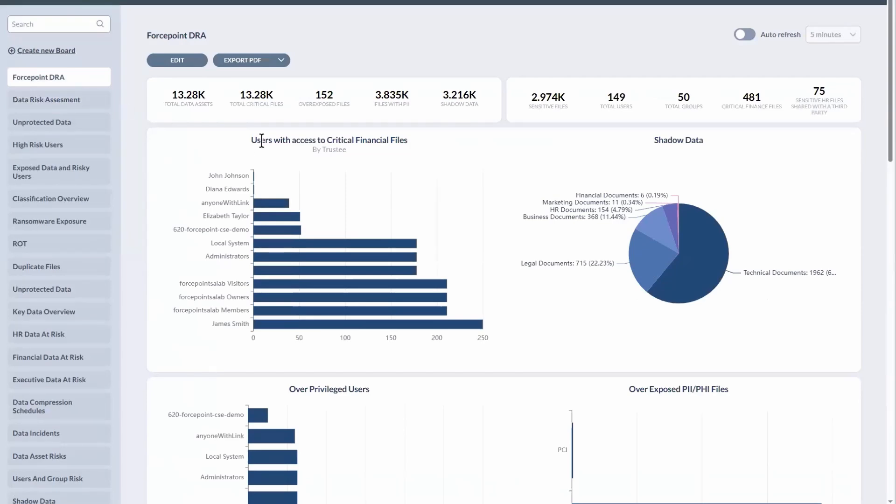
{"action": "scroll", "scroll_direction": "down", "scroll_amount": 3}
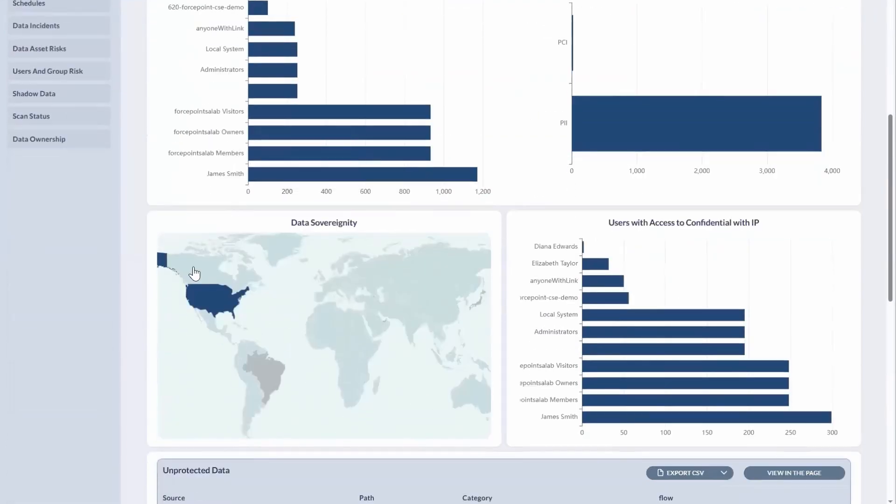
{"action": "mouse_move", "coordinate": [290, 299]}
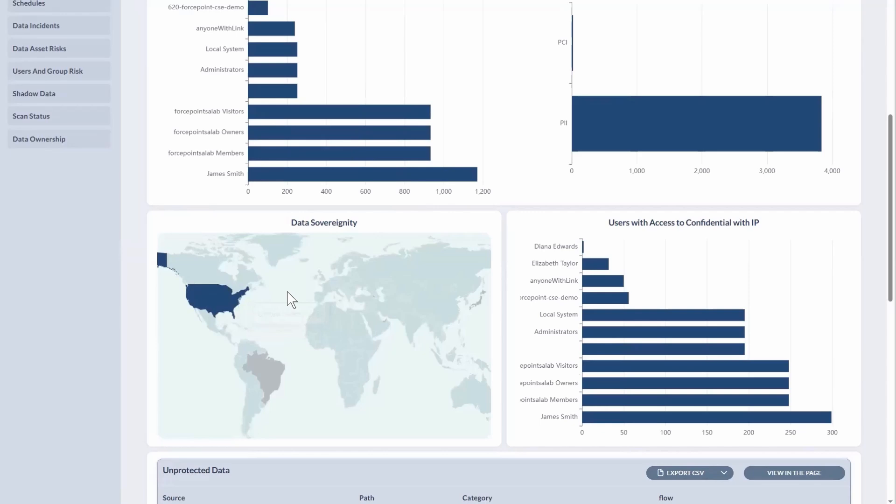
{"action": "mouse_move", "coordinate": [336, 290]}
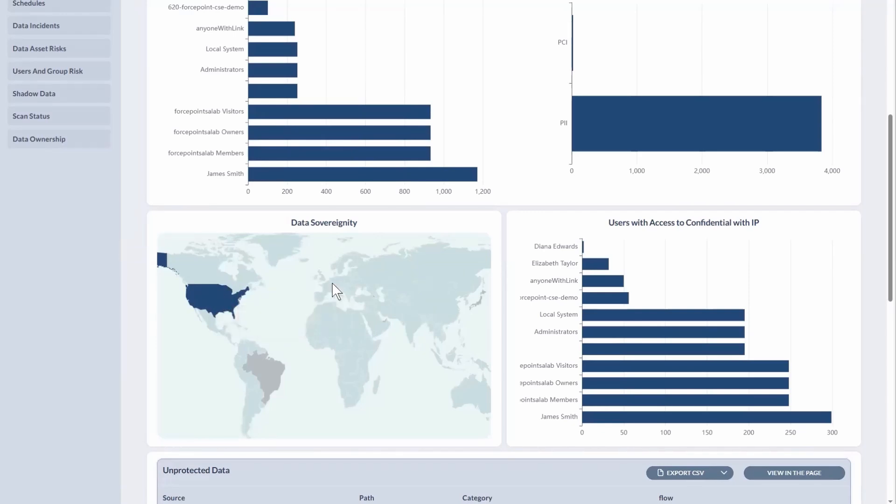
{"action": "mouse_move", "coordinate": [395, 275]}
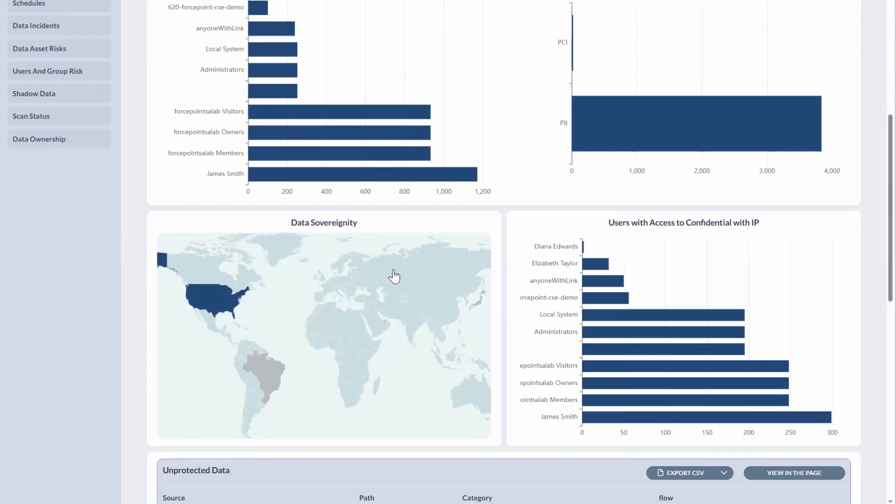
{"action": "mouse_move", "coordinate": [389, 280]}
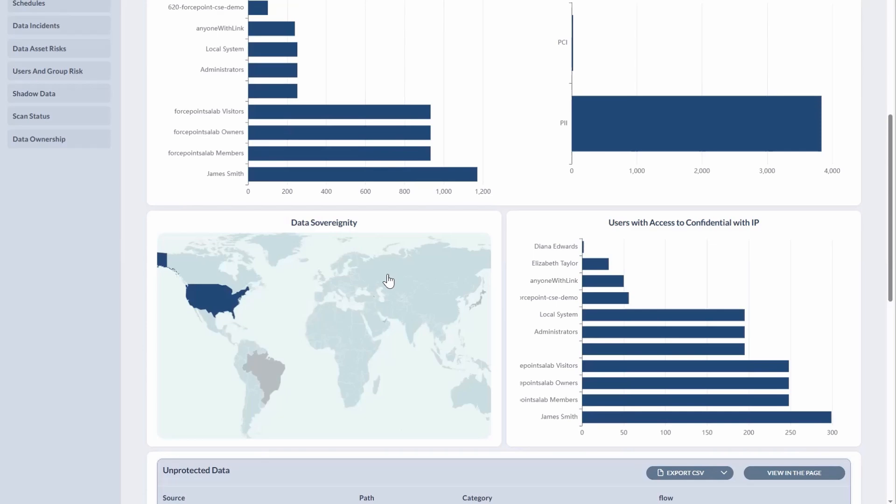
{"action": "mouse_move", "coordinate": [381, 284]}
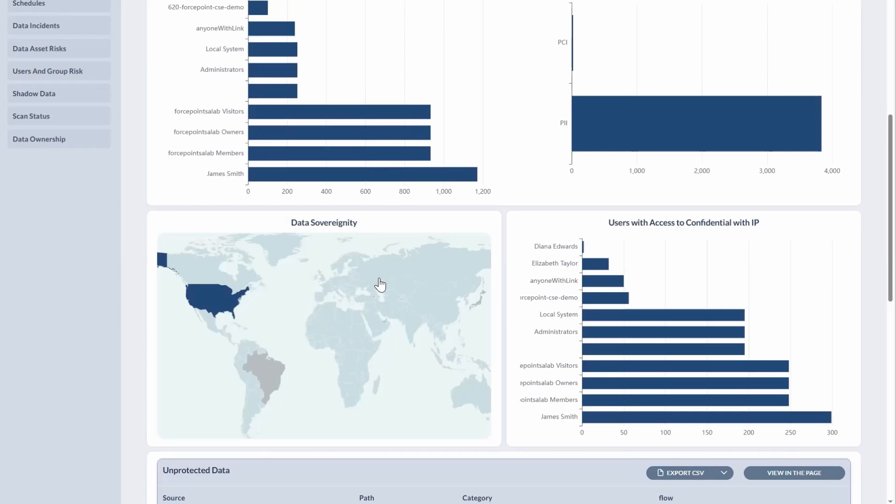
{"action": "mouse_move", "coordinate": [214, 293]}
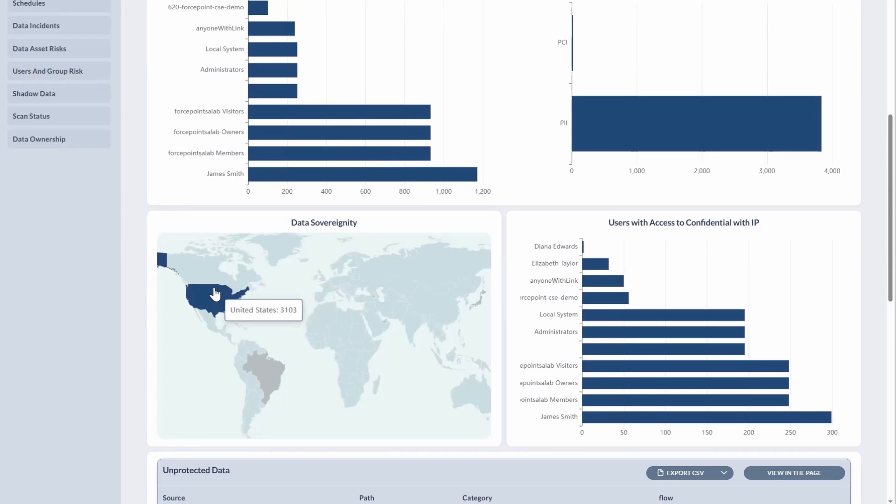
{"action": "scroll", "scroll_direction": "up", "scroll_amount": 3}
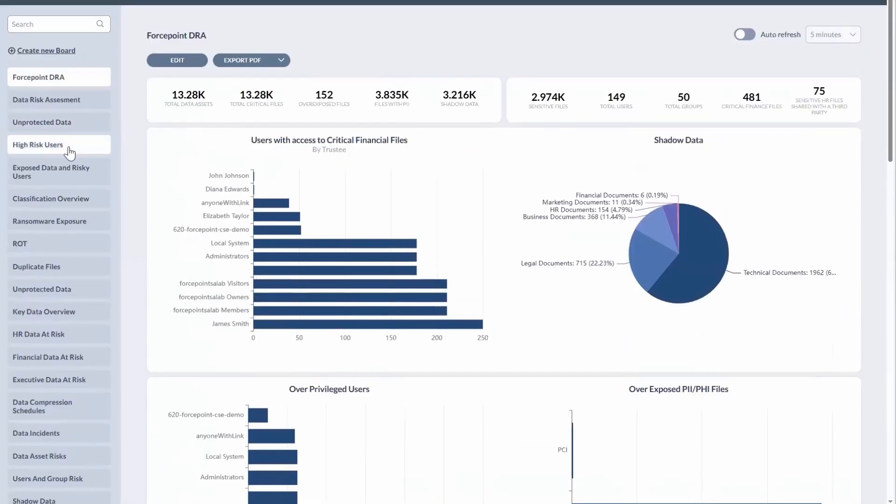
Open the High Risk Users board and scroll through its widgets.
{"action": "left_click", "coordinate": [38, 145]}
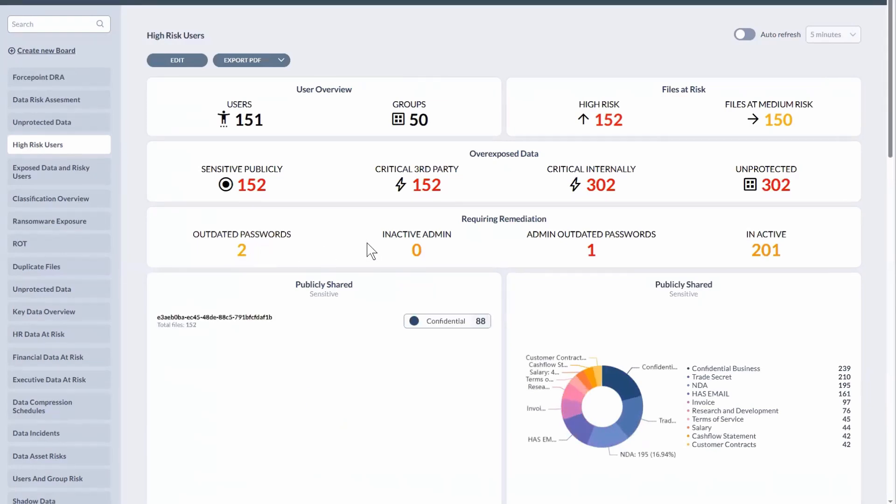
{"action": "mouse_move", "coordinate": [588, 253]}
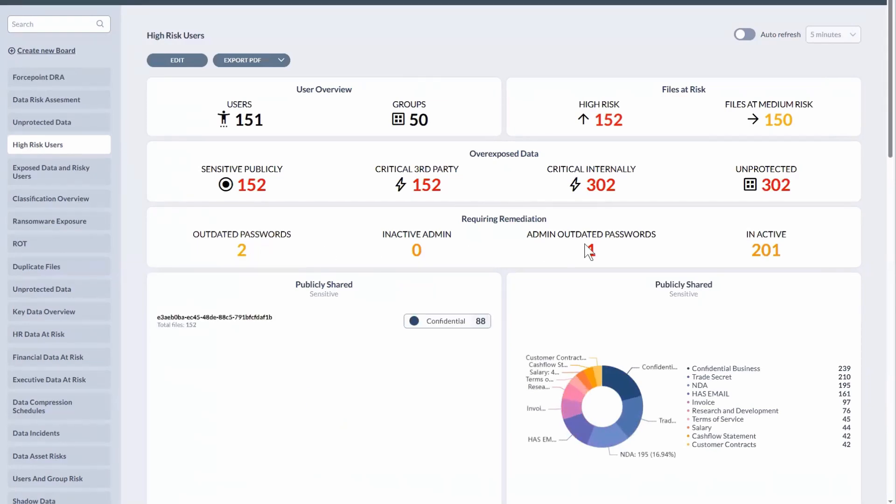
{"action": "scroll", "scroll_direction": "down", "scroll_amount": 3}
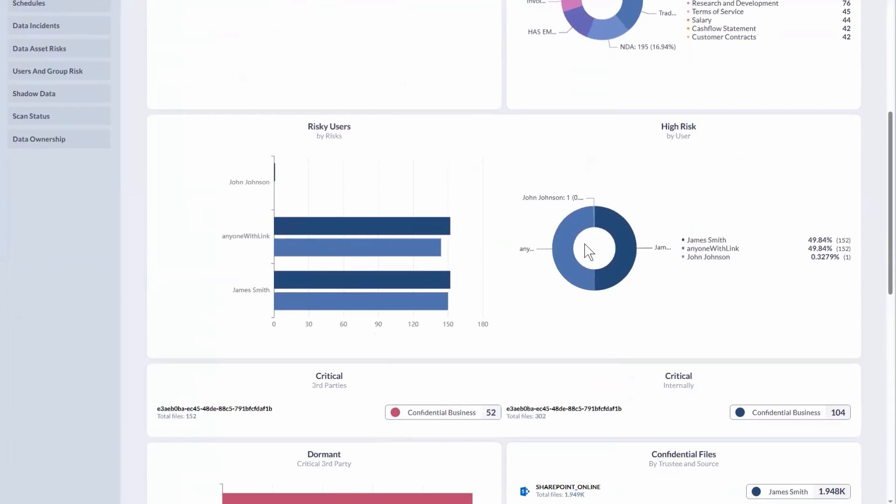
{"action": "scroll", "scroll_direction": "up", "scroll_amount": 3}
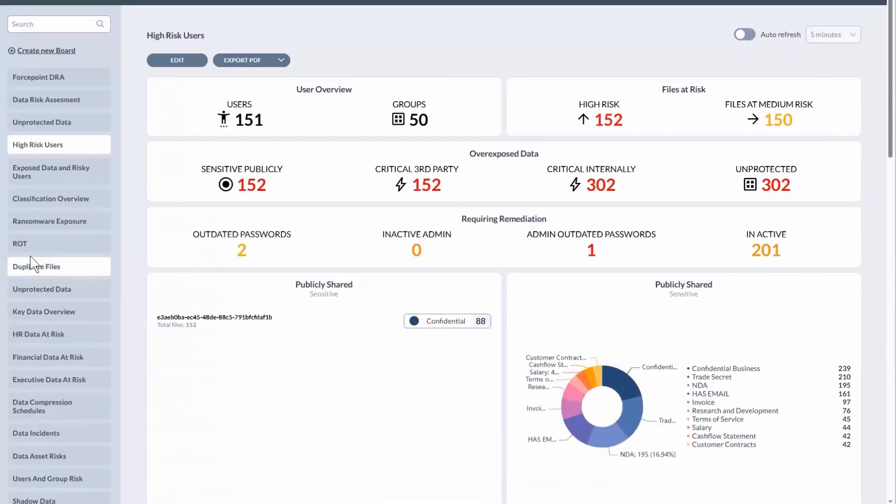
Open the ROT board from the sidebar board list.
{"action": "left_click", "coordinate": [20, 244]}
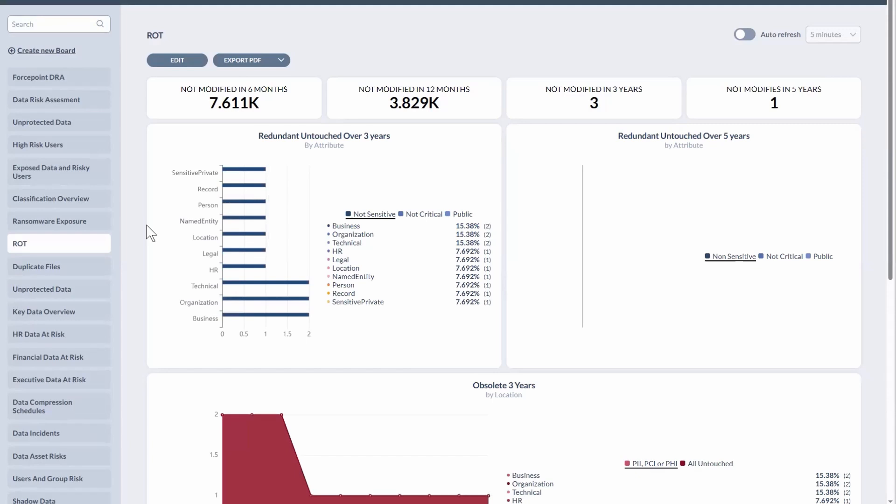
{"action": "mouse_move", "coordinate": [55, 251]}
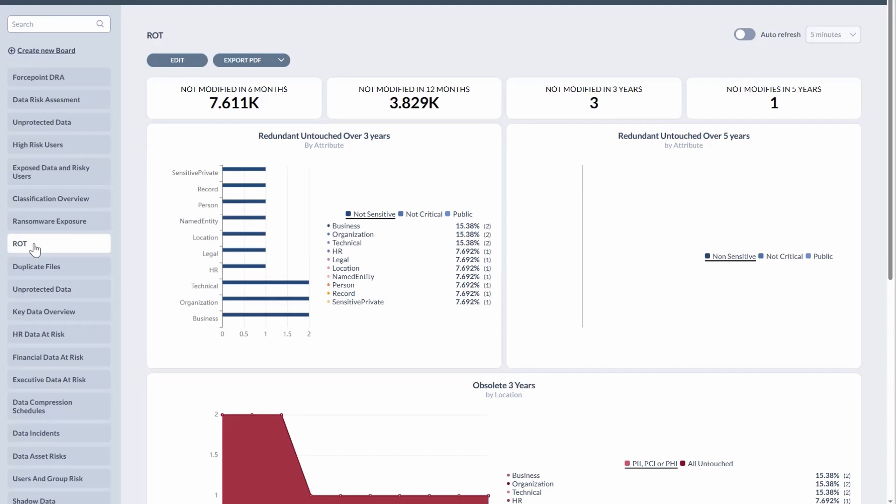
{"action": "mouse_move", "coordinate": [144, 233]}
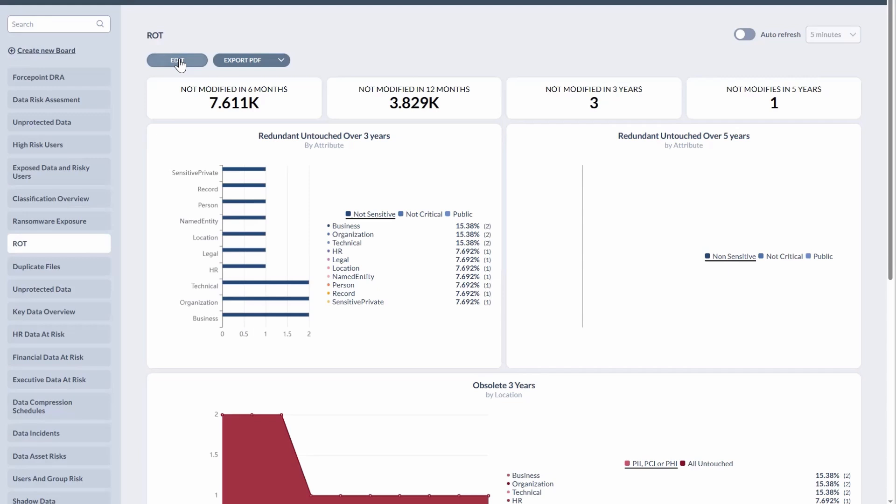
Switch the ROT board to edit mode and review the Redundant Untouched Over 3 years chart settings, cancelling without changes.
{"action": "left_click", "coordinate": [177, 60]}
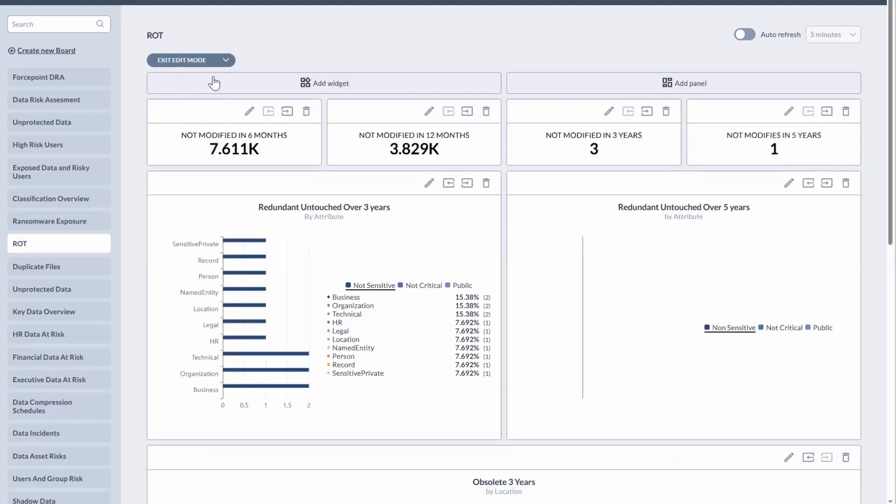
{"action": "mouse_move", "coordinate": [429, 184]}
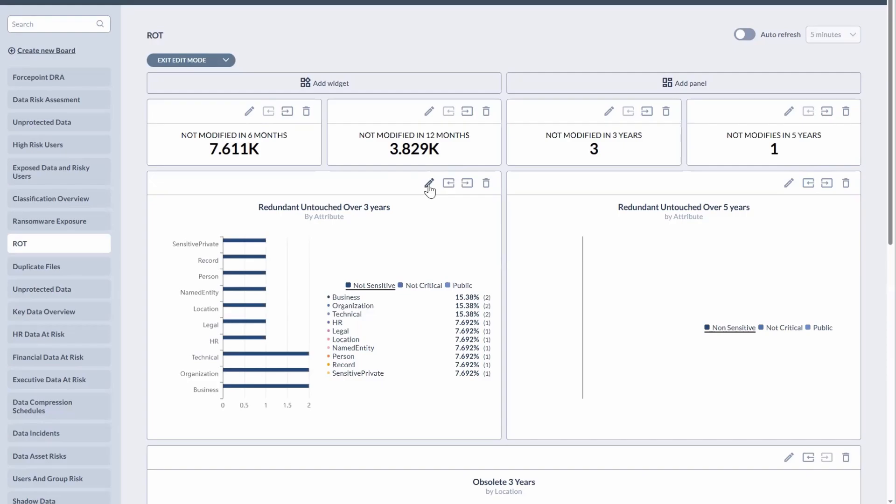
{"action": "left_click", "coordinate": [429, 184]}
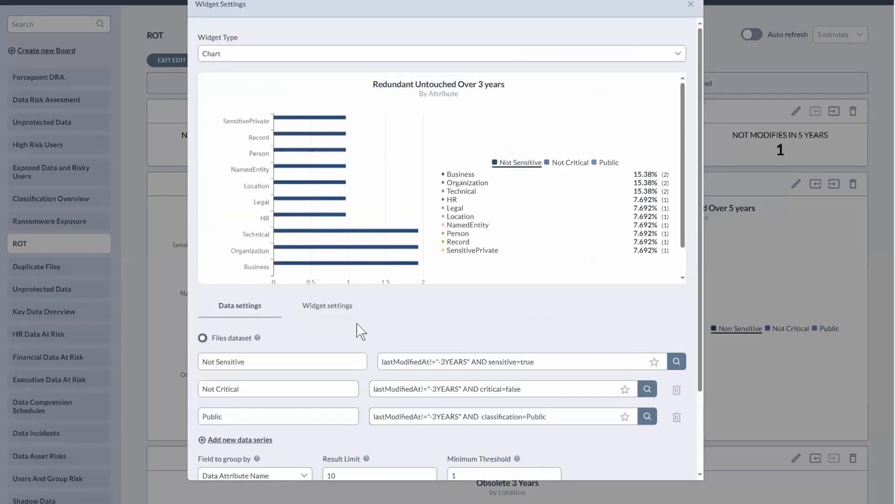
{"action": "scroll", "scroll_direction": "down", "scroll_amount": 3}
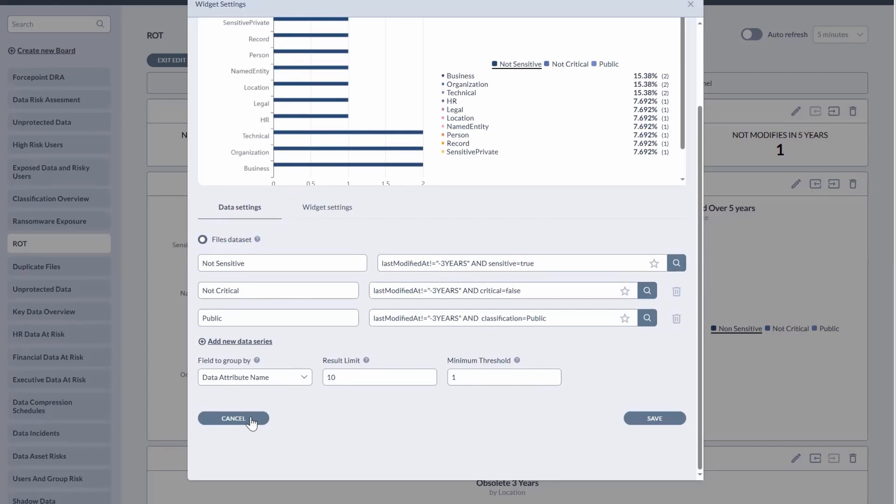
{"action": "left_click", "coordinate": [233, 418]}
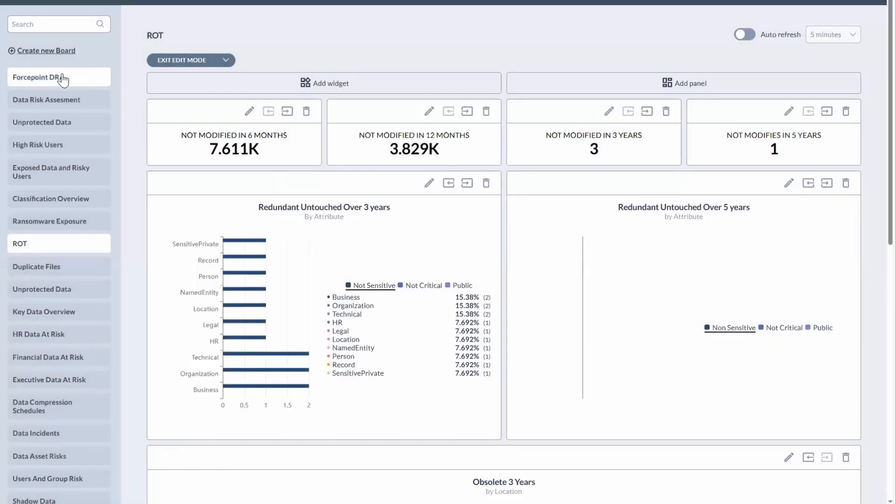
Go back to the Forcepoint DRA board and check its Export PDF/JSON options without exporting.
{"action": "left_click", "coordinate": [58, 78]}
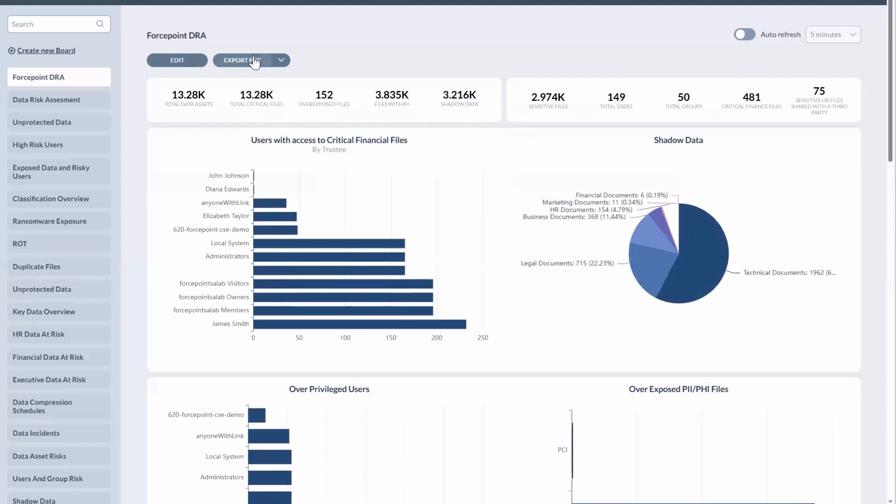
{"action": "left_click", "coordinate": [281, 59]}
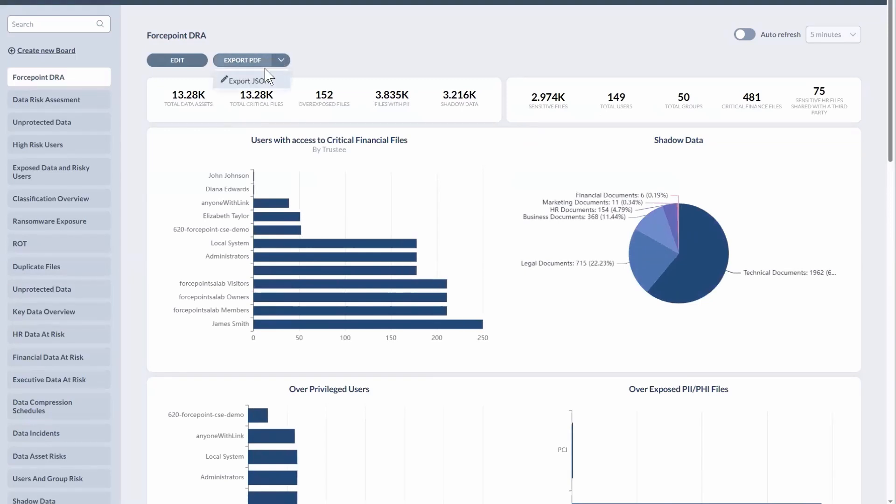
{"action": "mouse_move", "coordinate": [338, 62]}
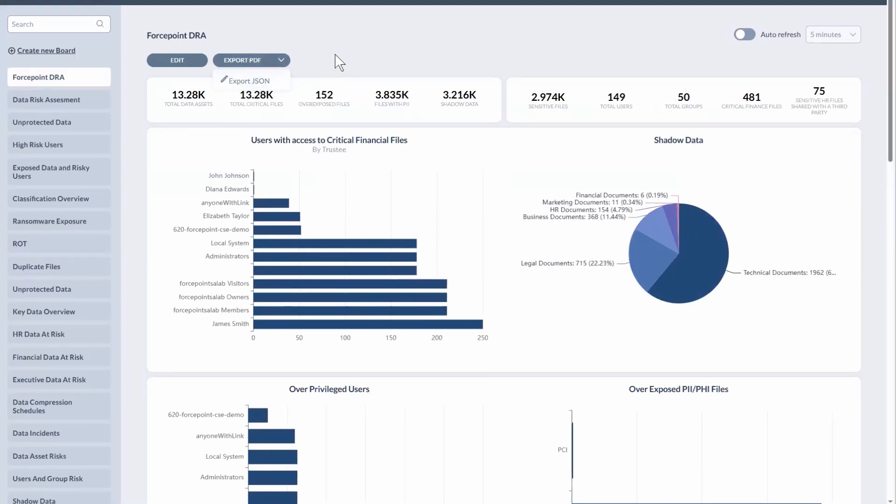
{"action": "left_click", "coordinate": [334, 72]}
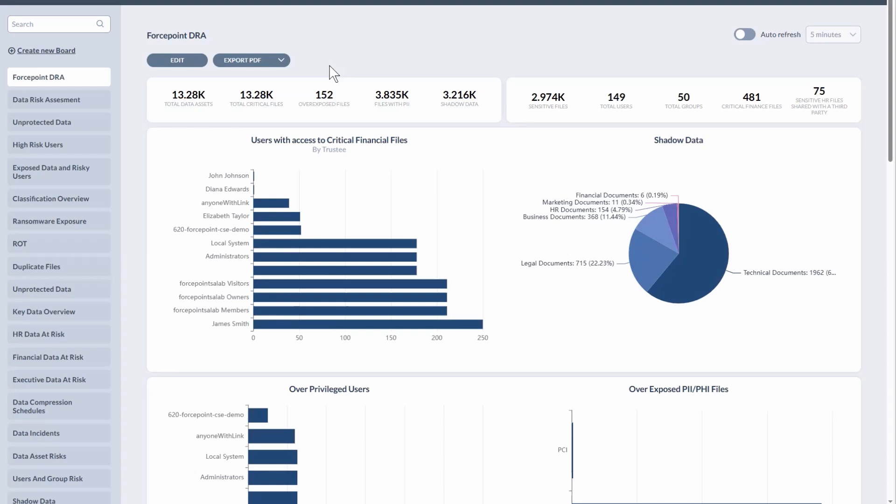
{"action": "mouse_move", "coordinate": [133, 85]}
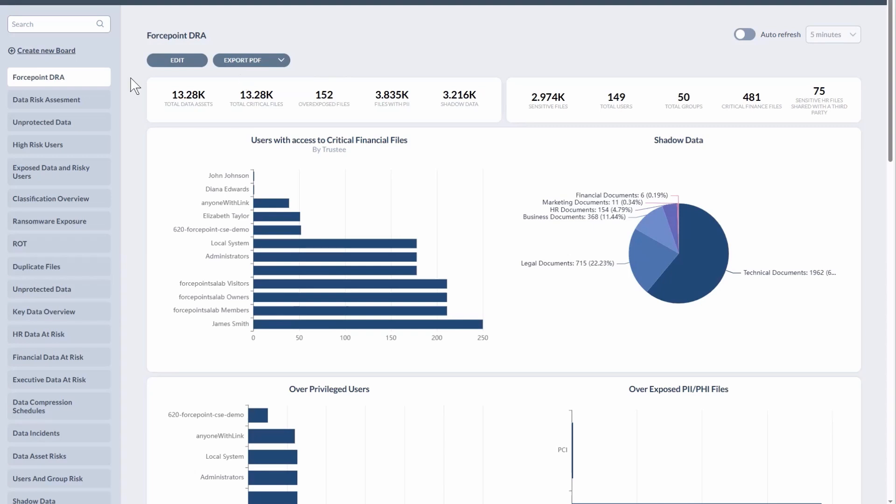
{"action": "mouse_move", "coordinate": [131, 89]}
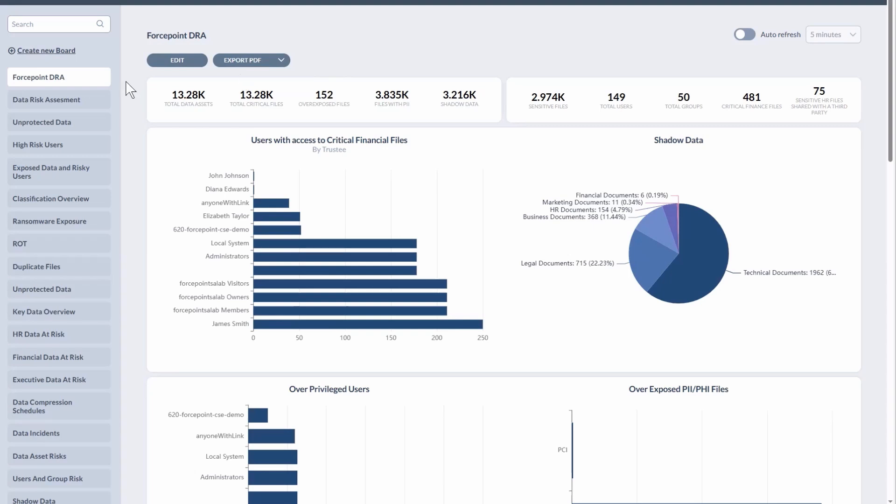